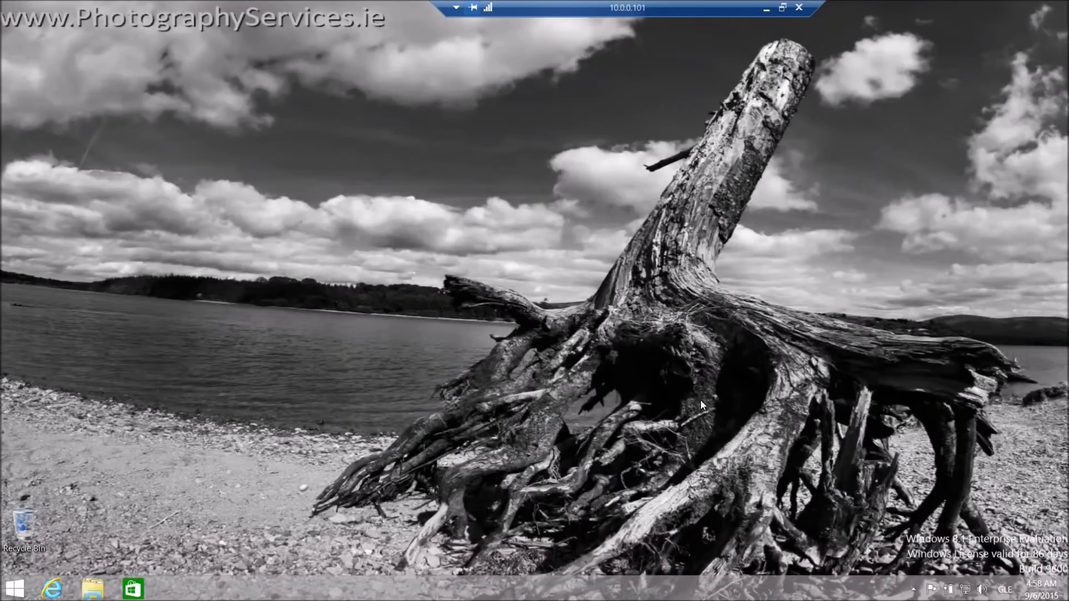
mouse_move(706, 411)
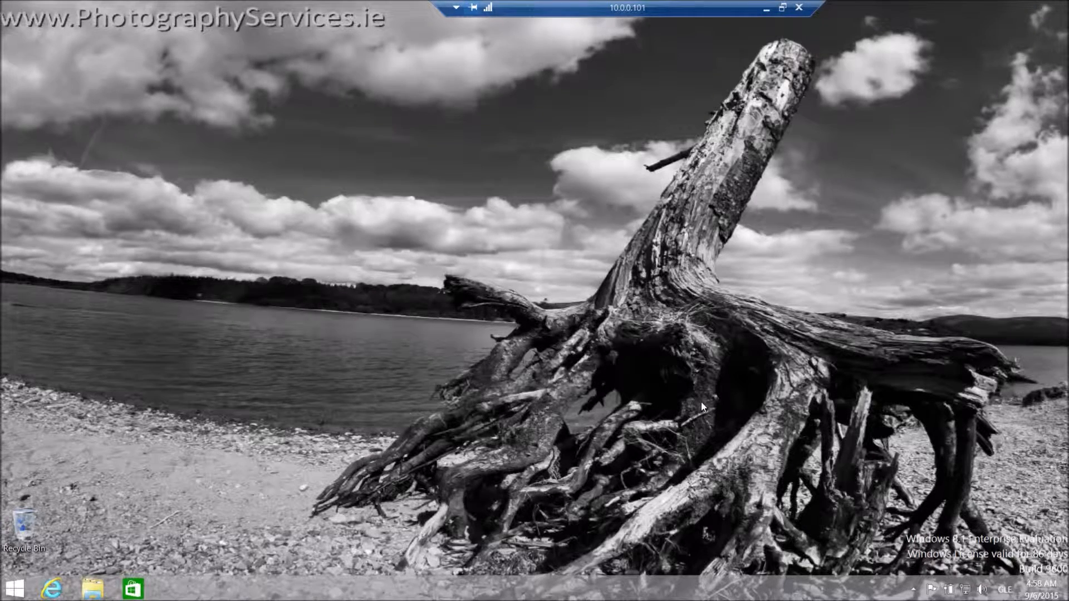
Step: Find Power Options in Control Panel and show the plan list with custom active
type("cont")
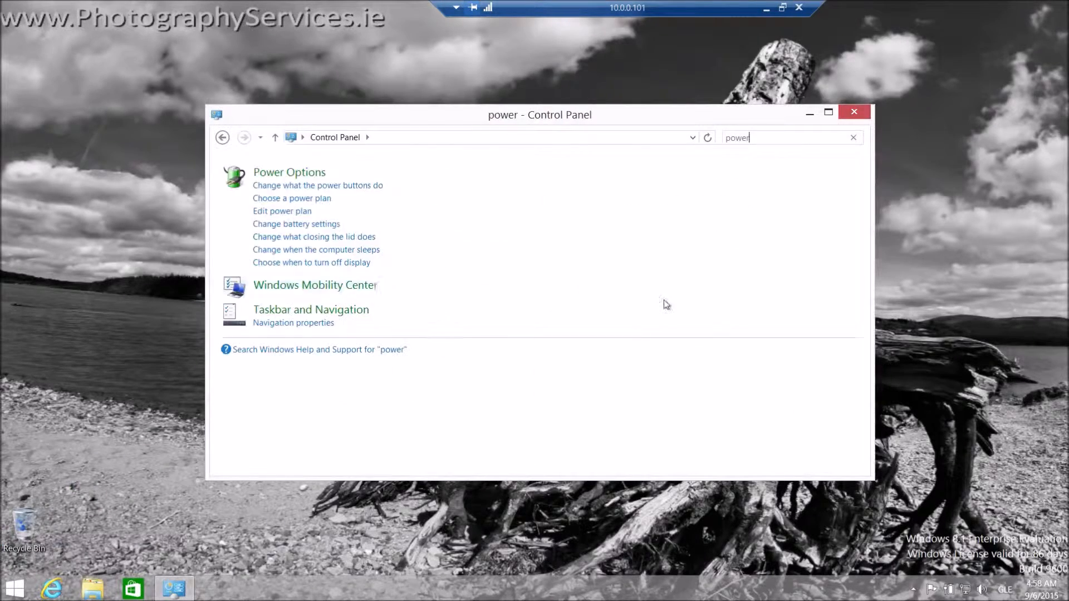
left_click(290, 172)
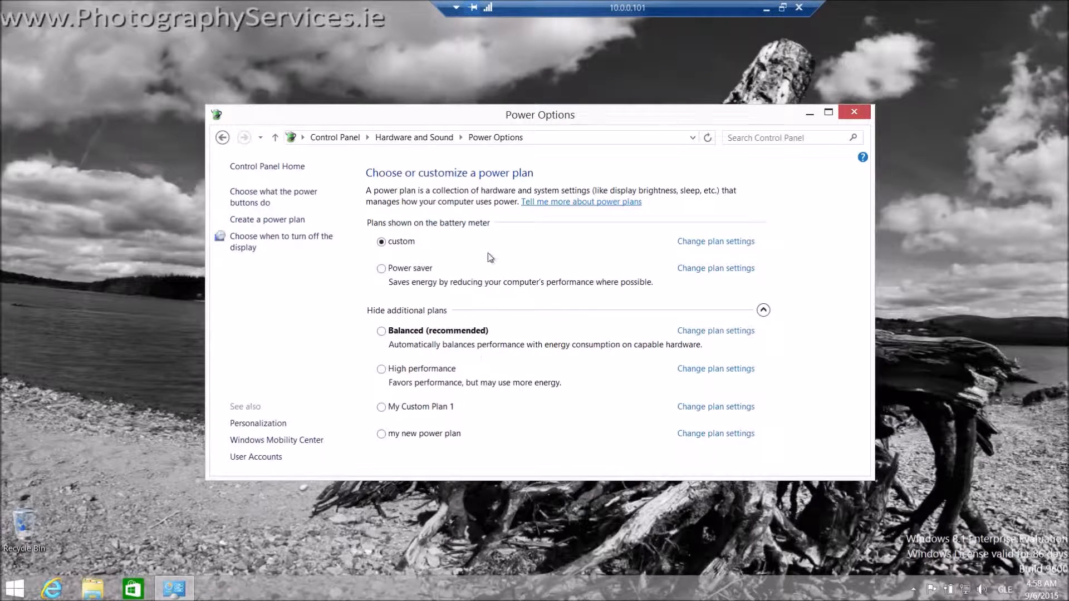
mouse_move(455, 253)
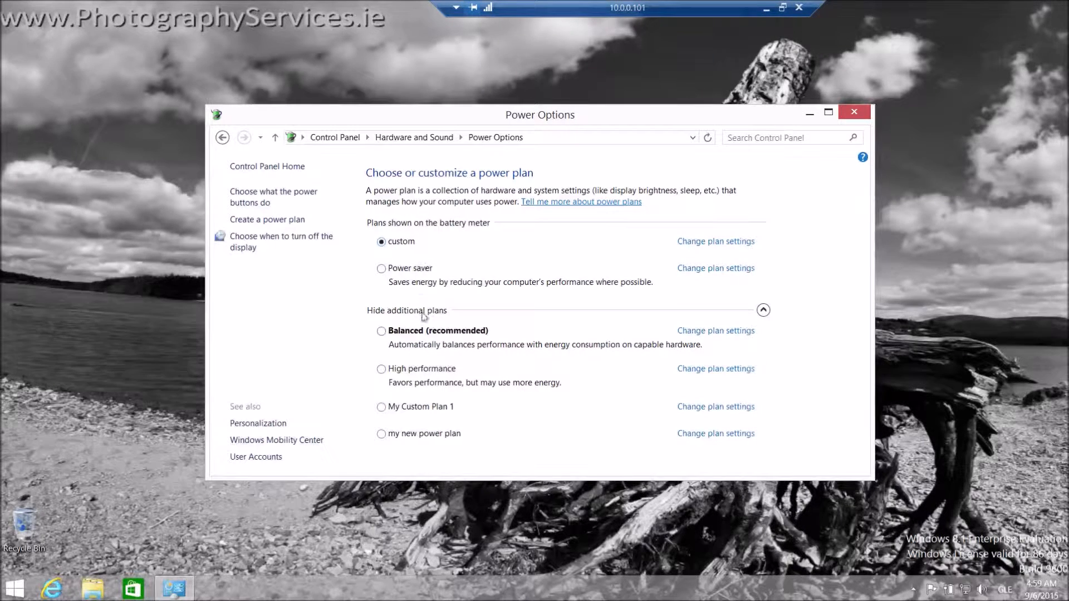
mouse_move(574, 257)
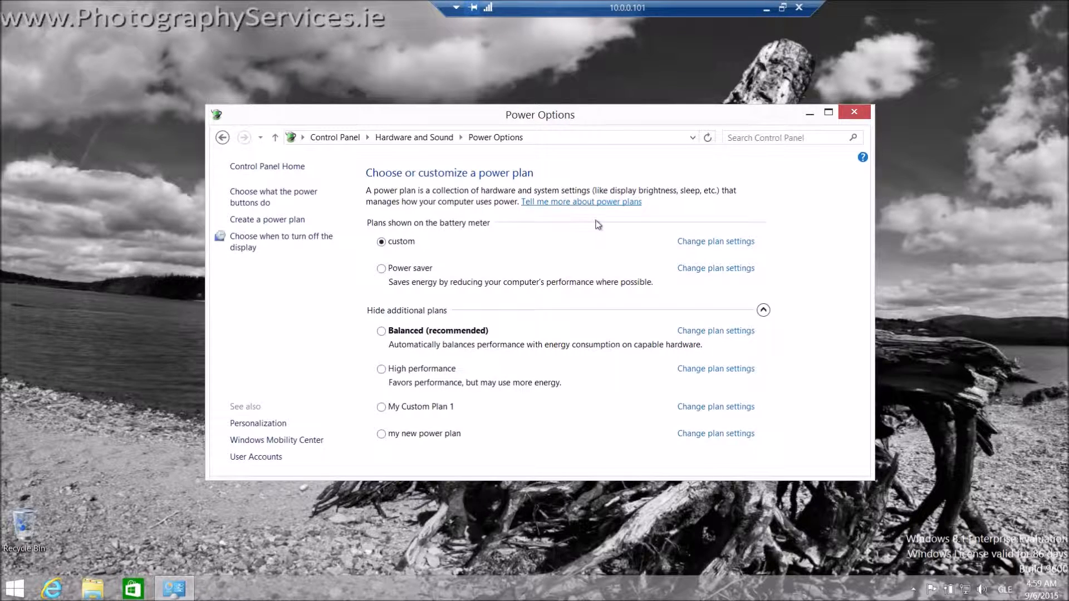
mouse_move(887, 101)
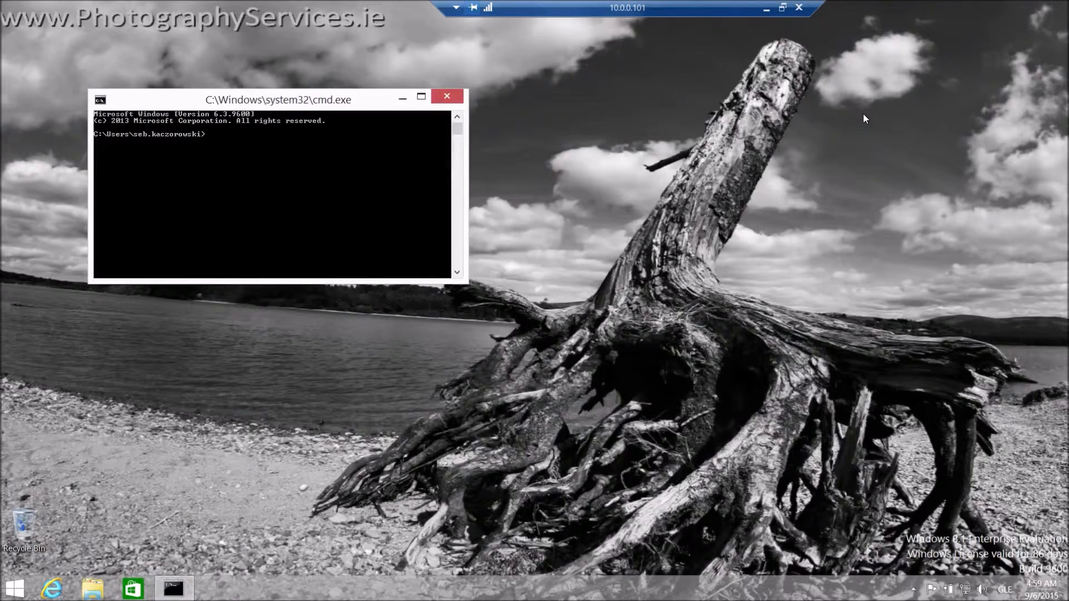
Step: Run powercfg /list and redirect it into results.txt, then view the GUIDs in Notepad
type("powercfg /list")
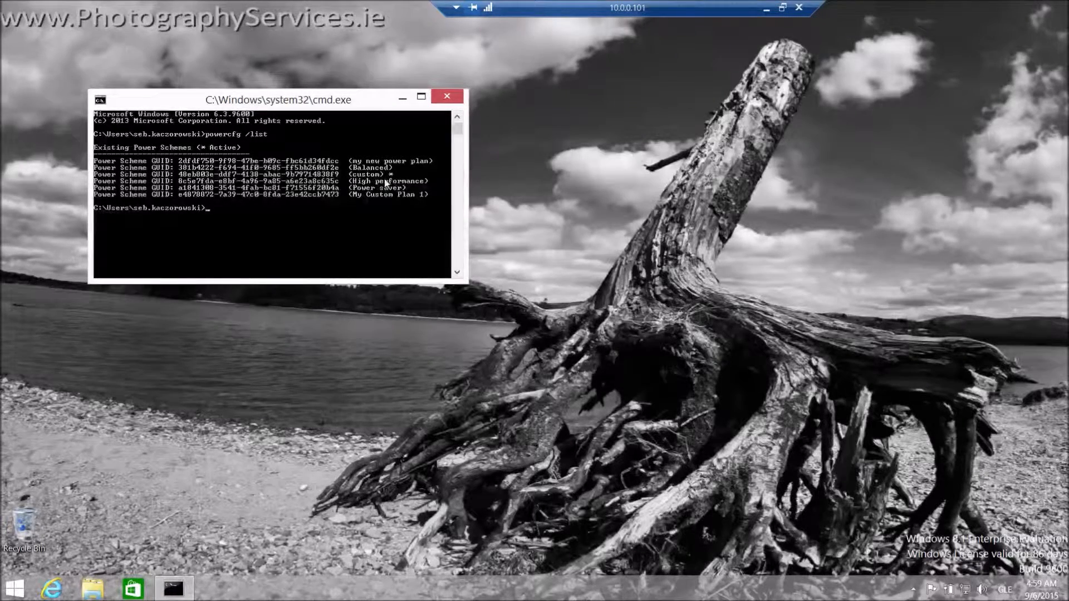
mouse_move(373, 211)
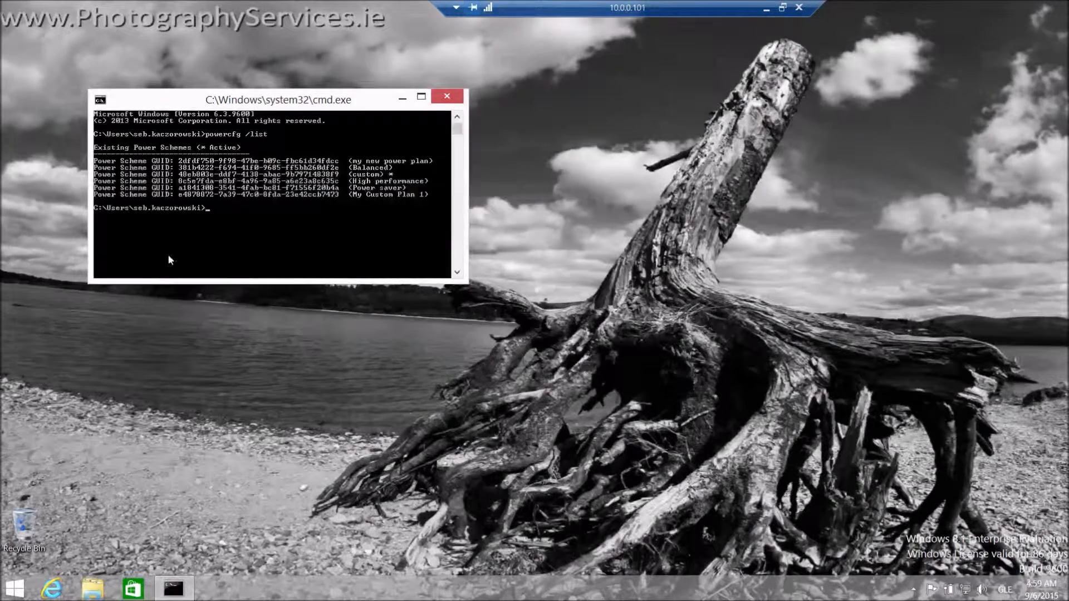
mouse_move(142, 243)
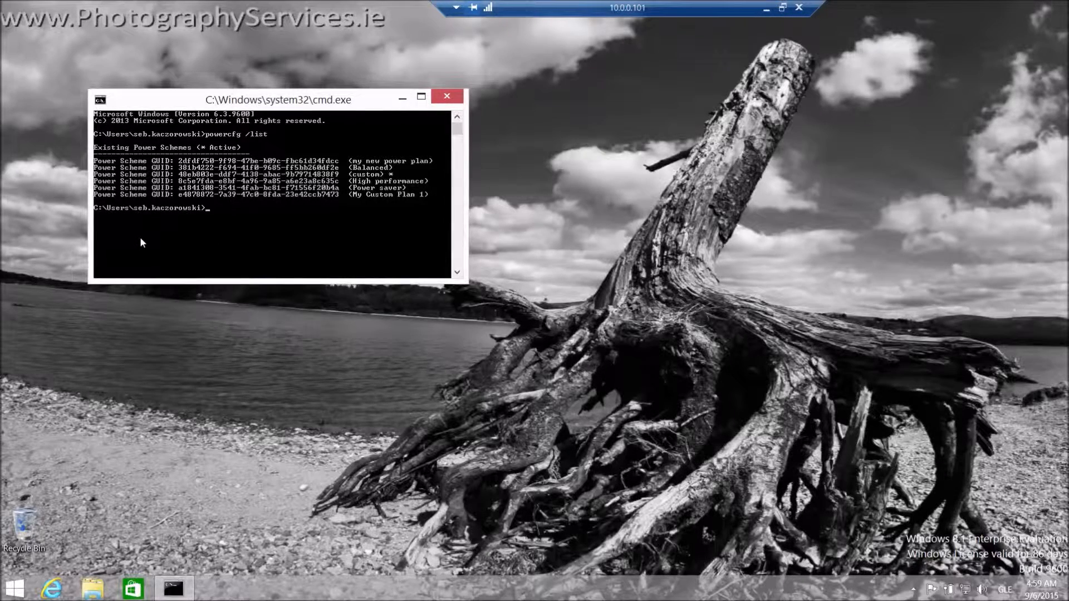
type("powercfg /list")
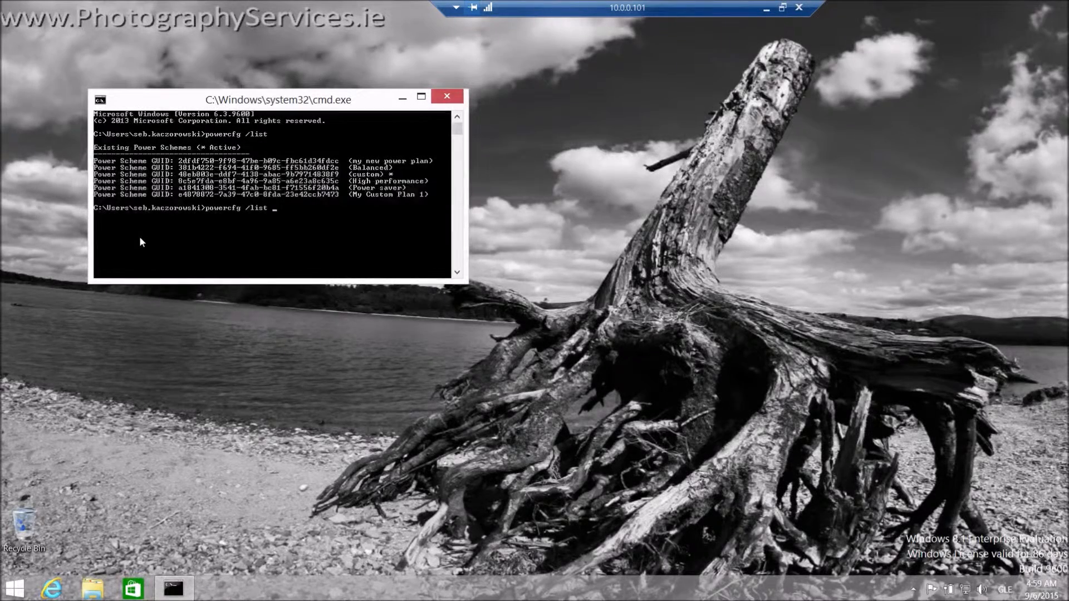
type("> results.tx")
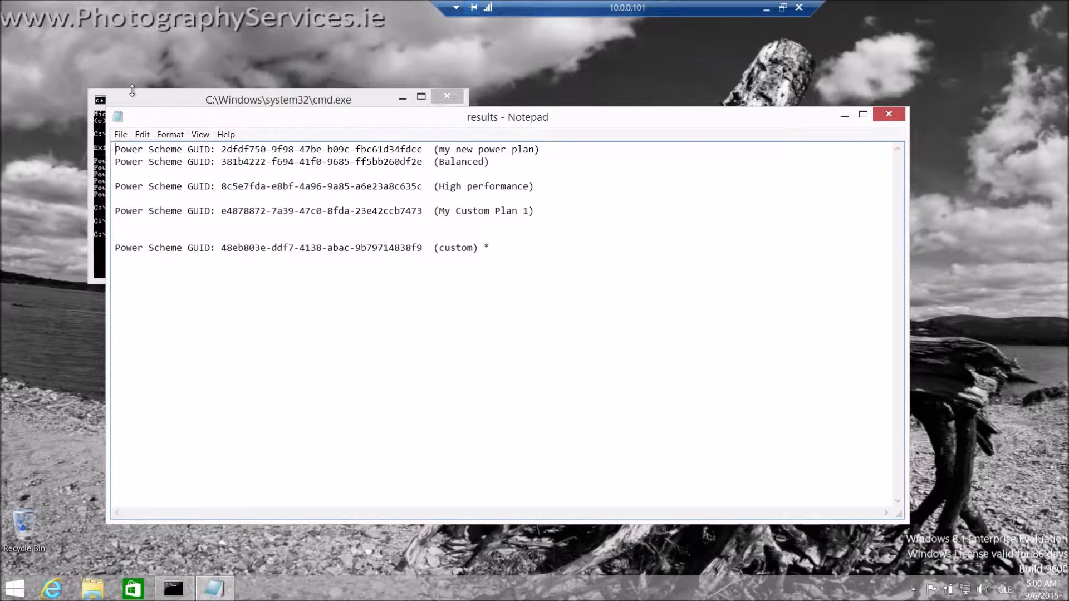
type("Power Scheme GUID: a1841308-3541-4fab-bc81-f71556f20b4a  (Power saver)")
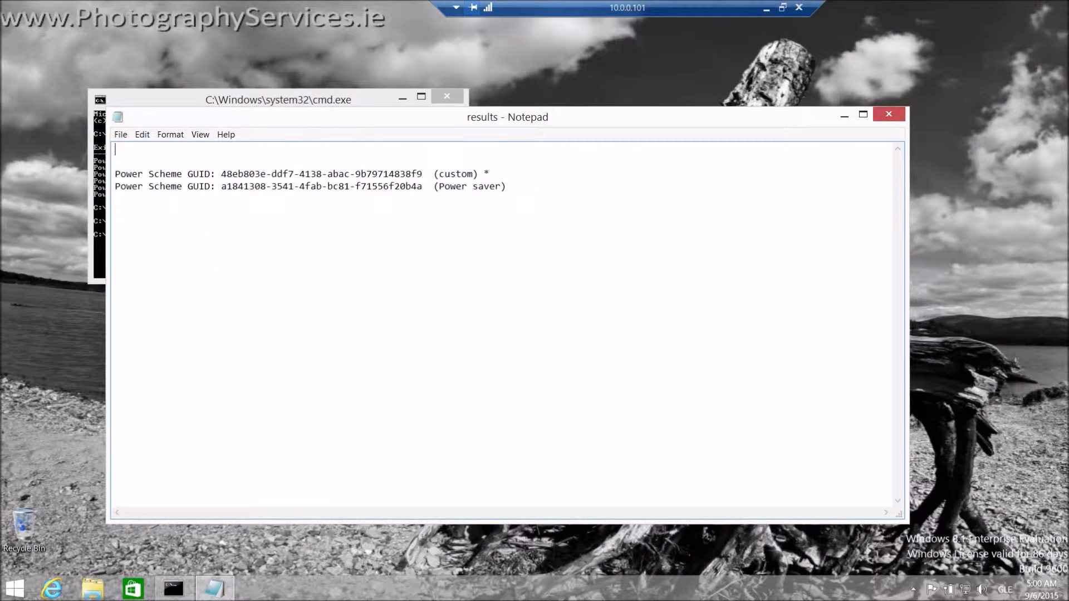
type("#@")
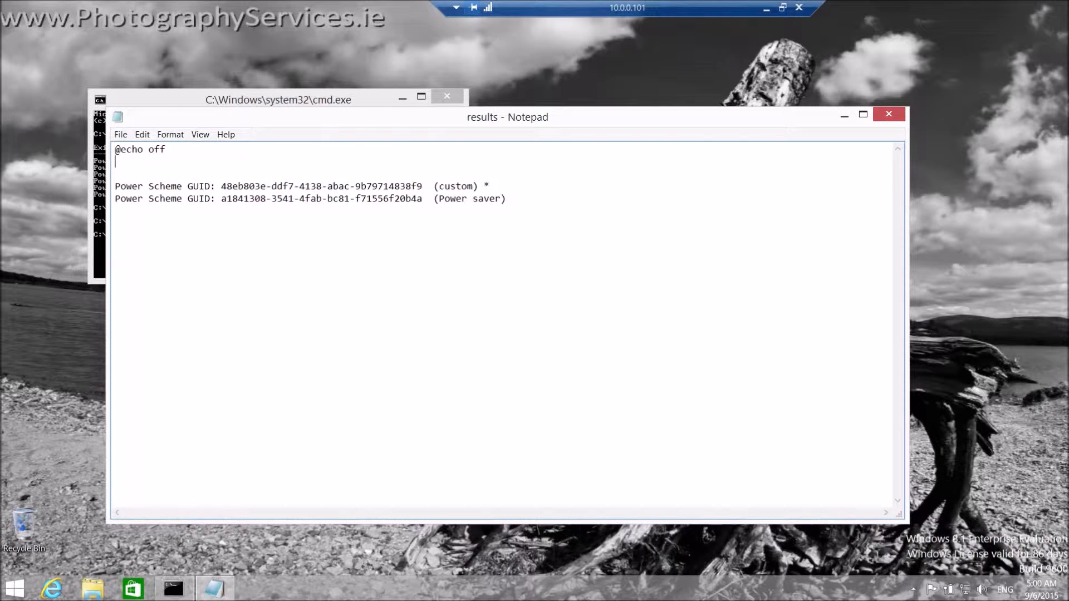
type("powercfg -")
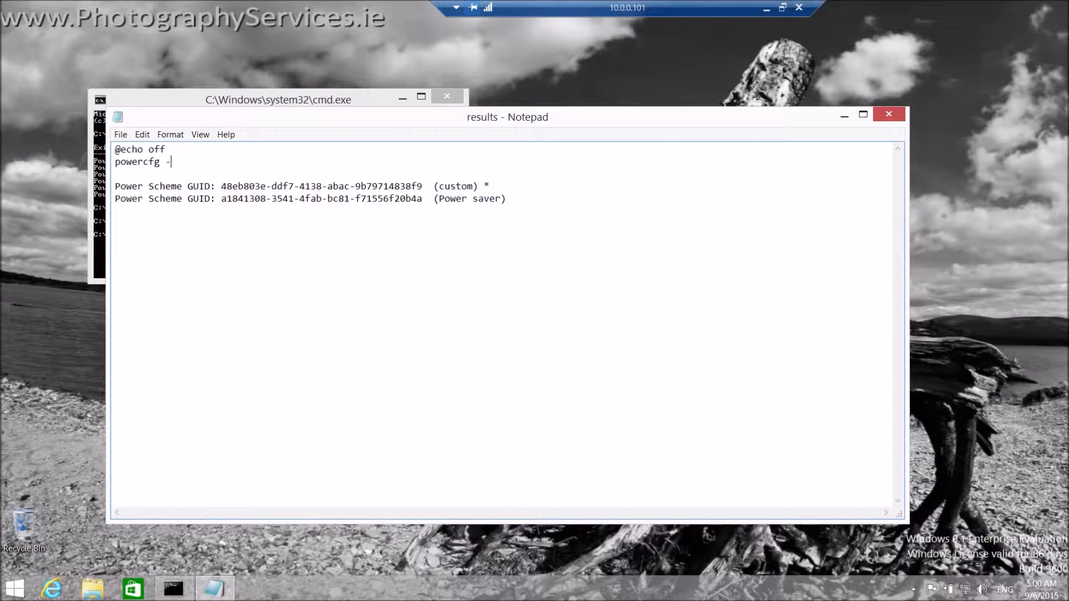
type("setacti")
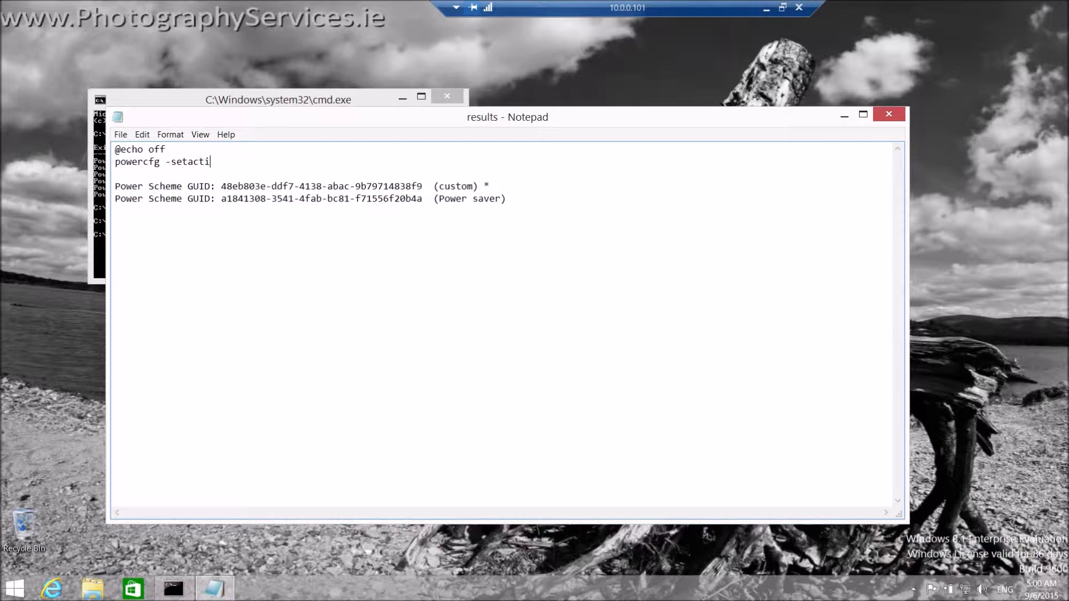
type("ve")
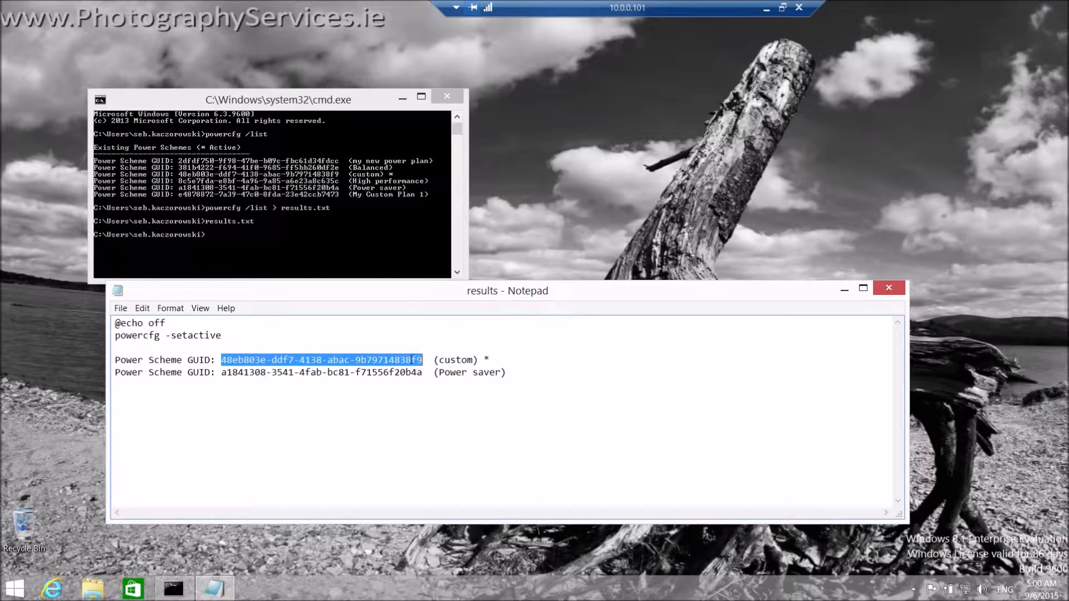
Step: Move the custom plan GUID after -setactive, keeping the Power saver GUID line below
double_click(132, 372)
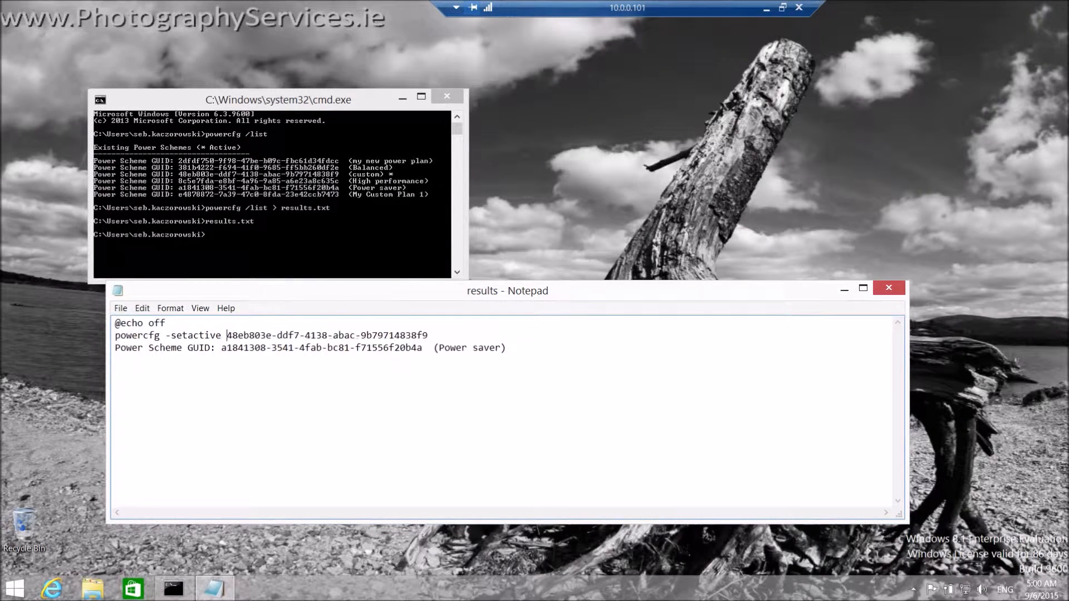
triple_click(311, 347)
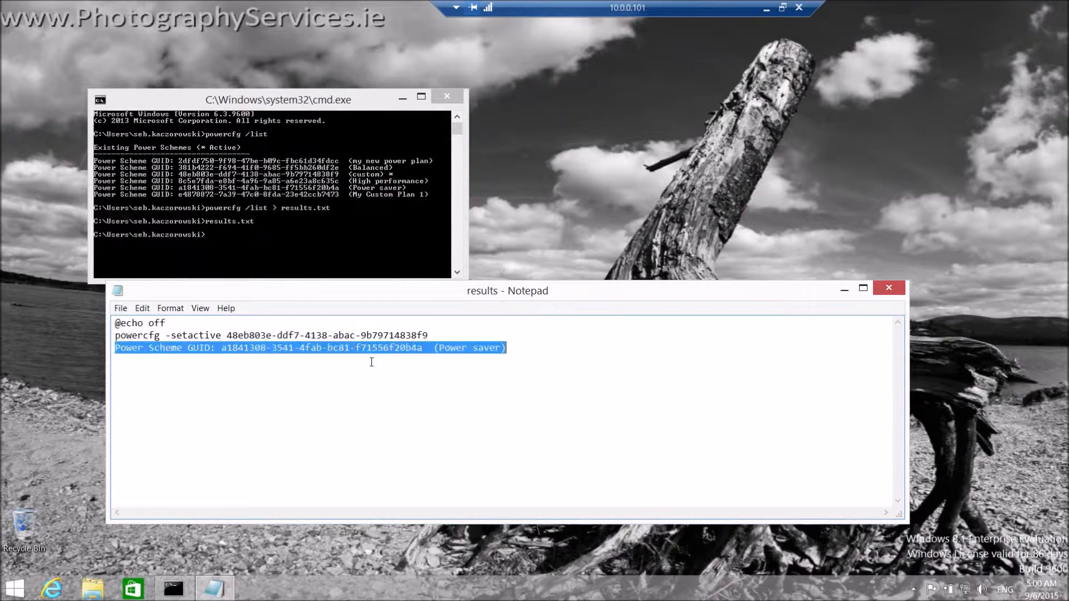
Step: Try saving custom.bat as All Files into \windows\system32\, which is refused
left_click(120, 309)
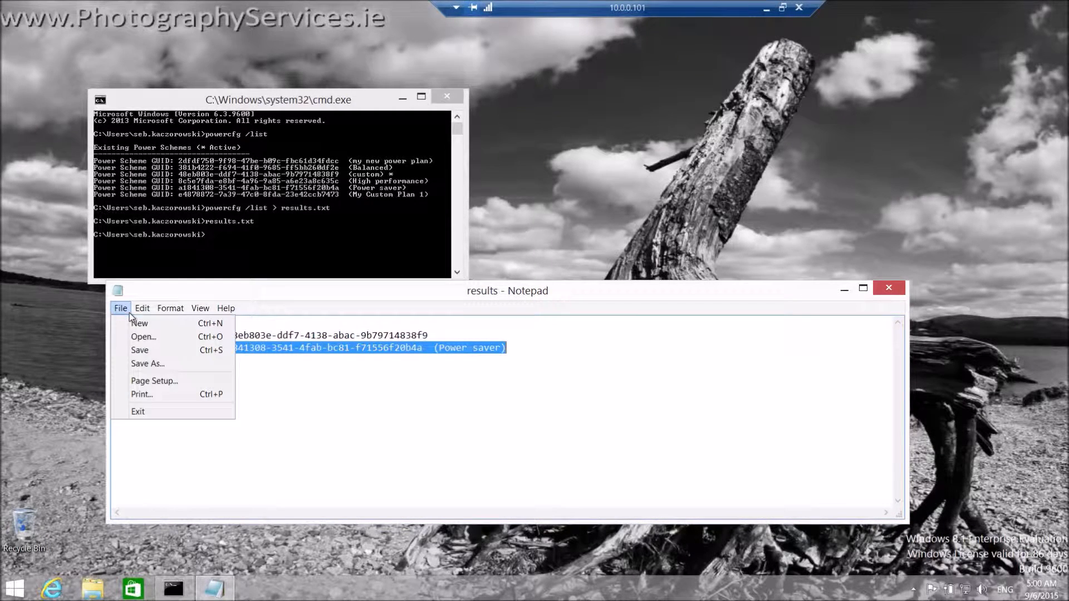
left_click(147, 363)
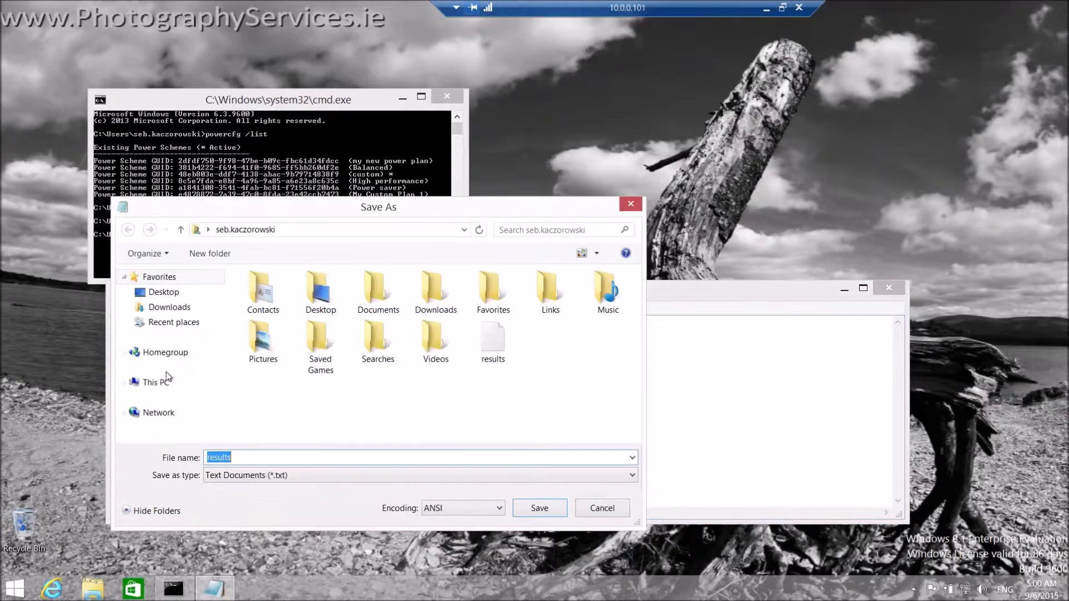
type("c")
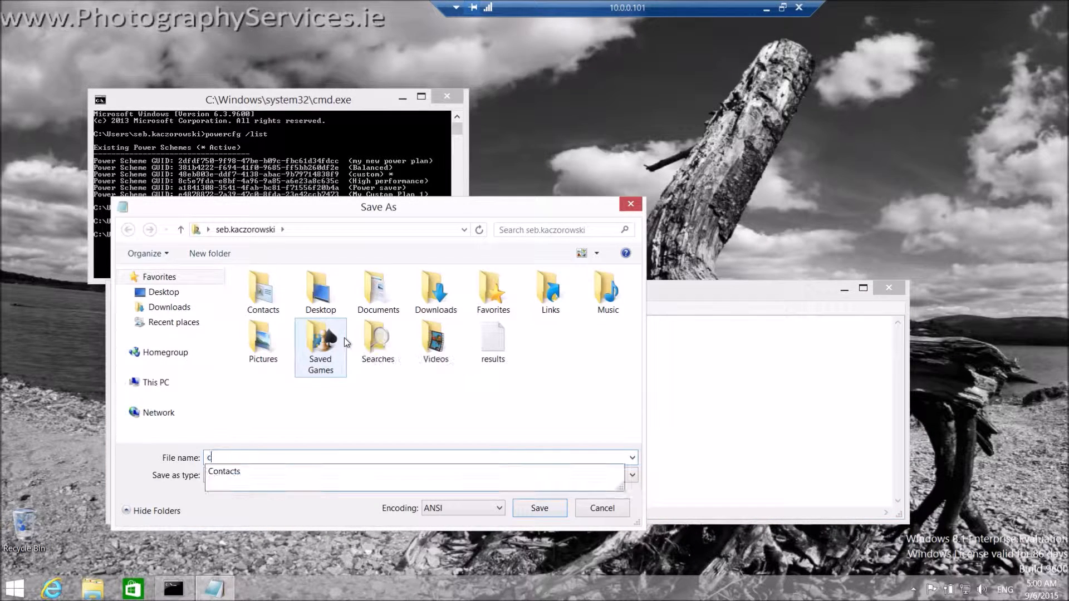
type("ustom.bat")
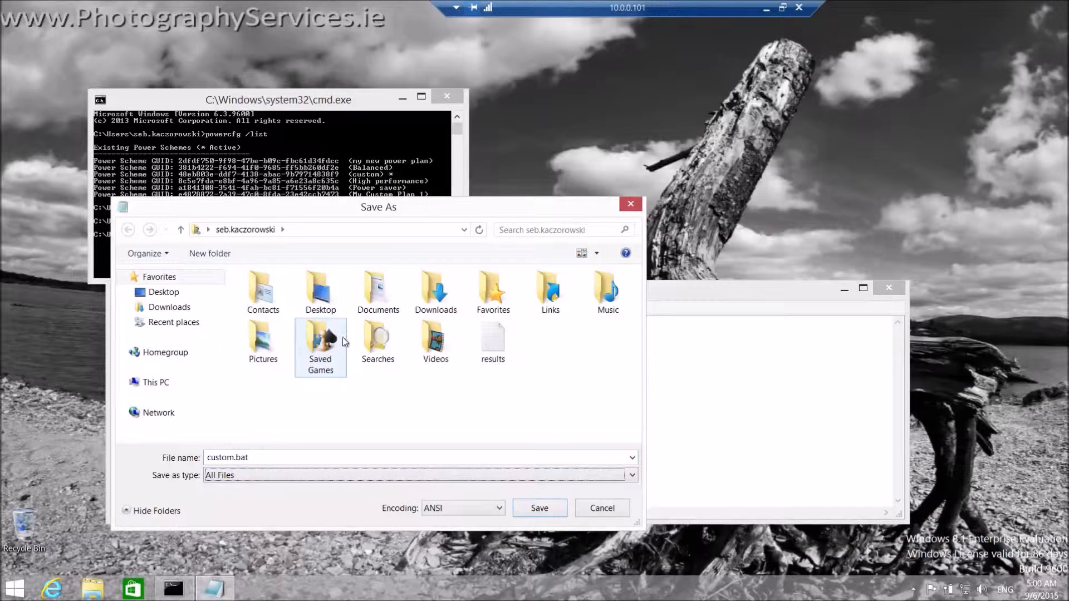
left_click(450, 457)
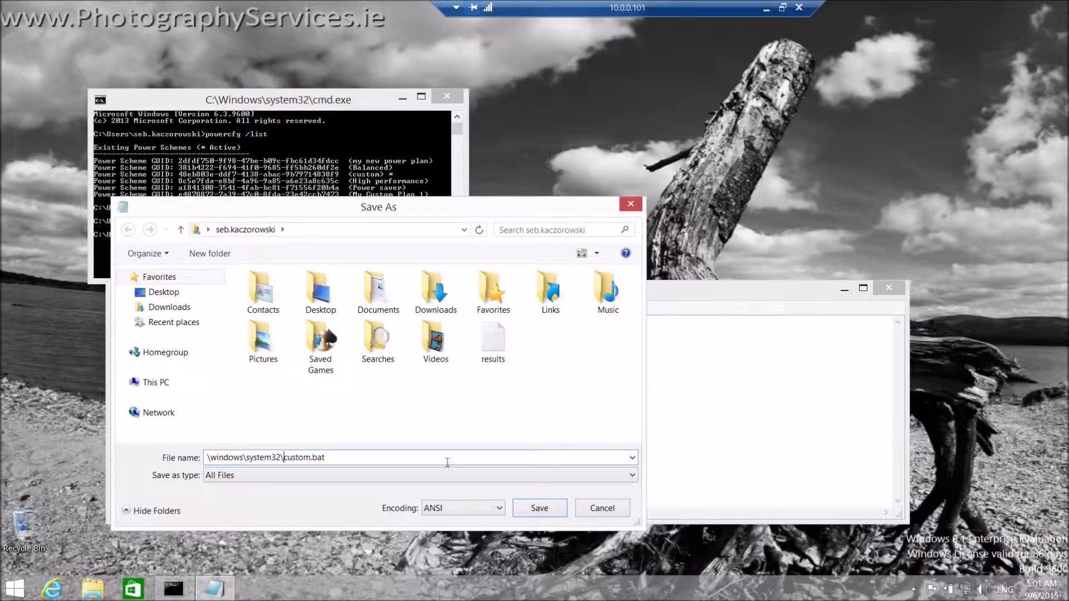
left_click(539, 508)
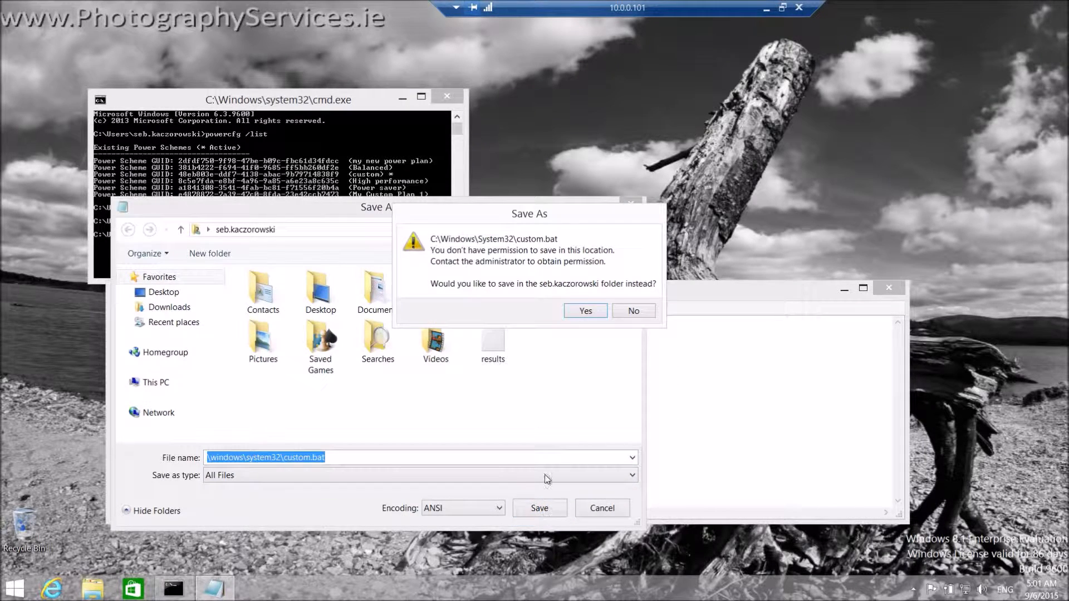
left_click(583, 311)
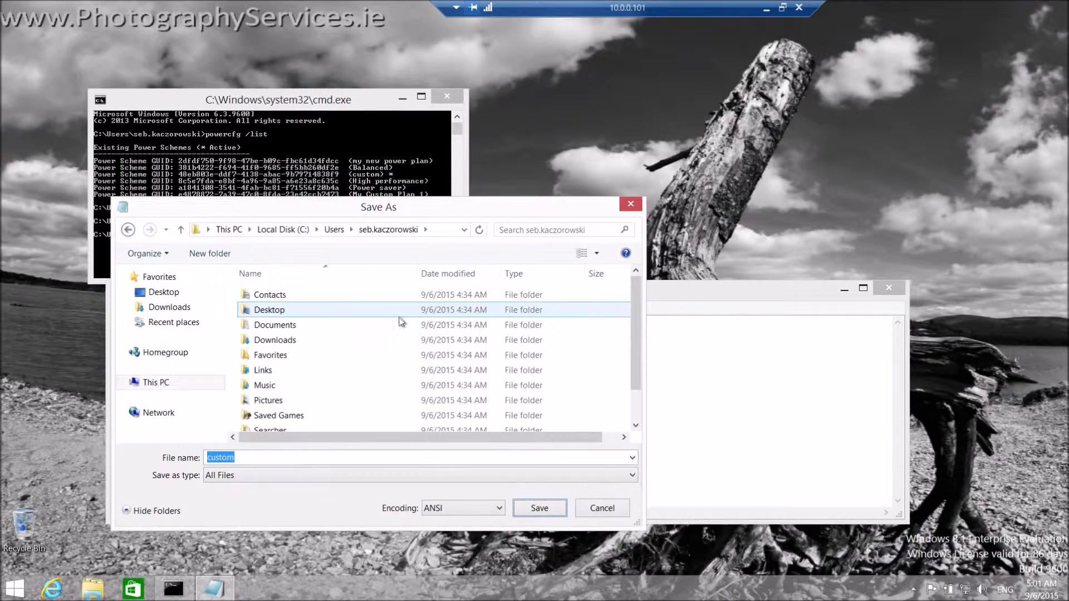
Step: Save custom.bat into the Documents folder instead
left_click(174, 322)
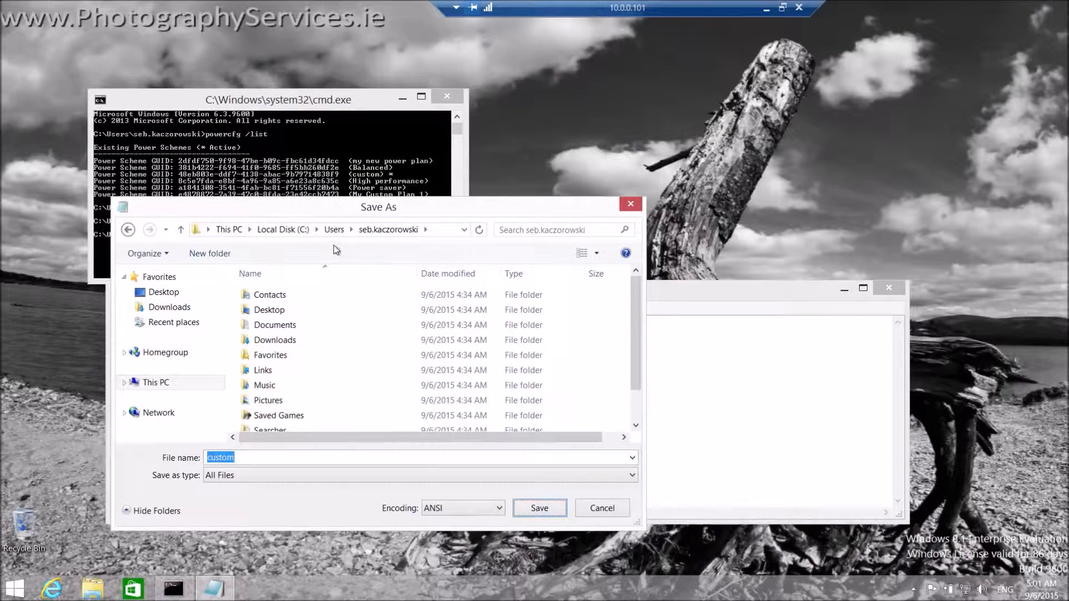
double_click(275, 325)
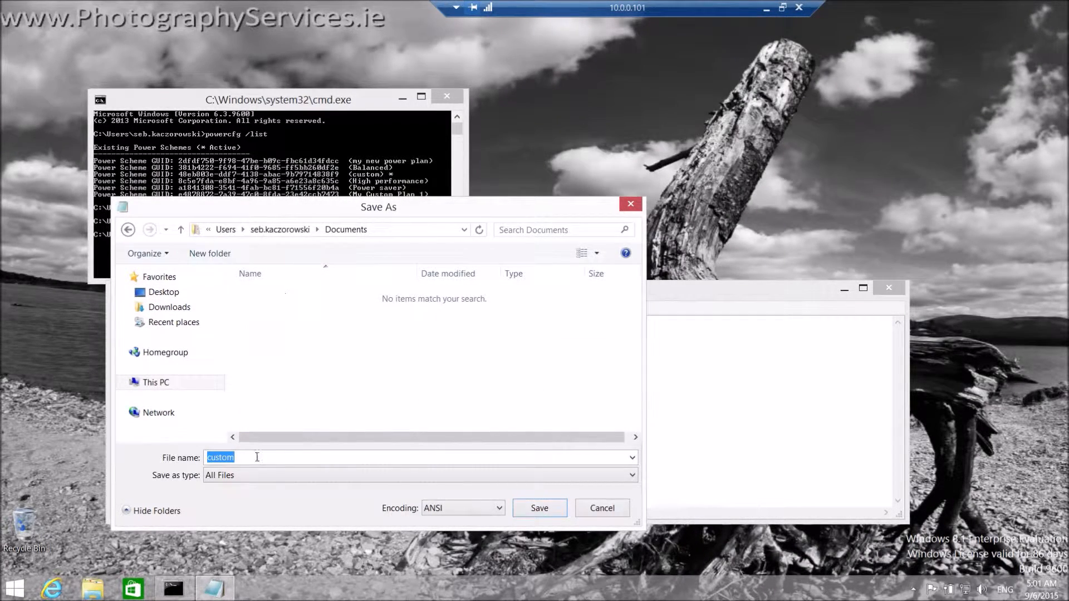
left_click(539, 508)
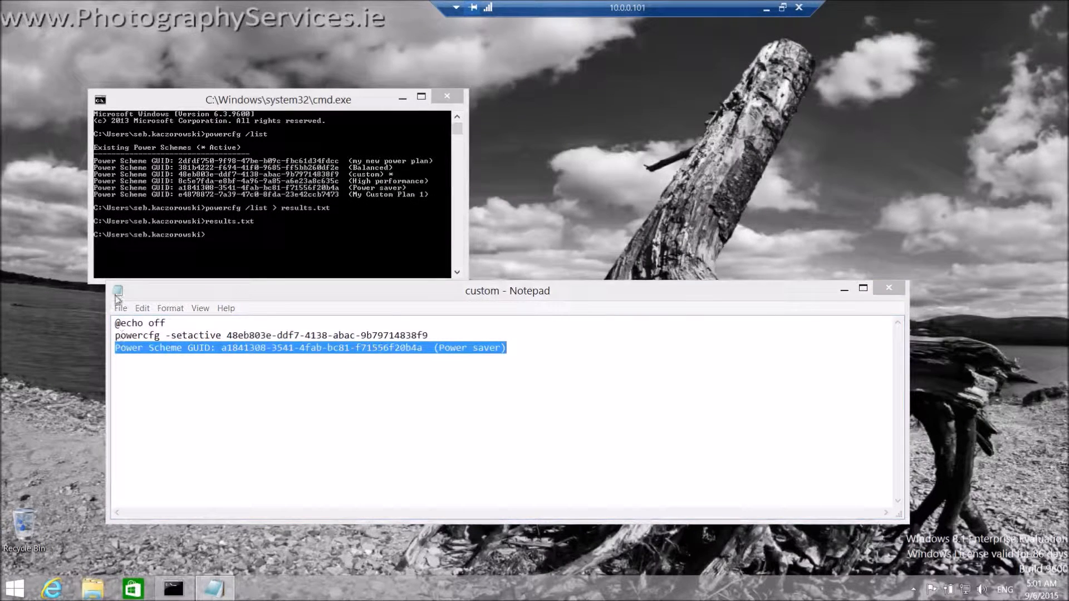
Step: Browse to Documents and show file name extensions in the listing
left_click(92, 588)
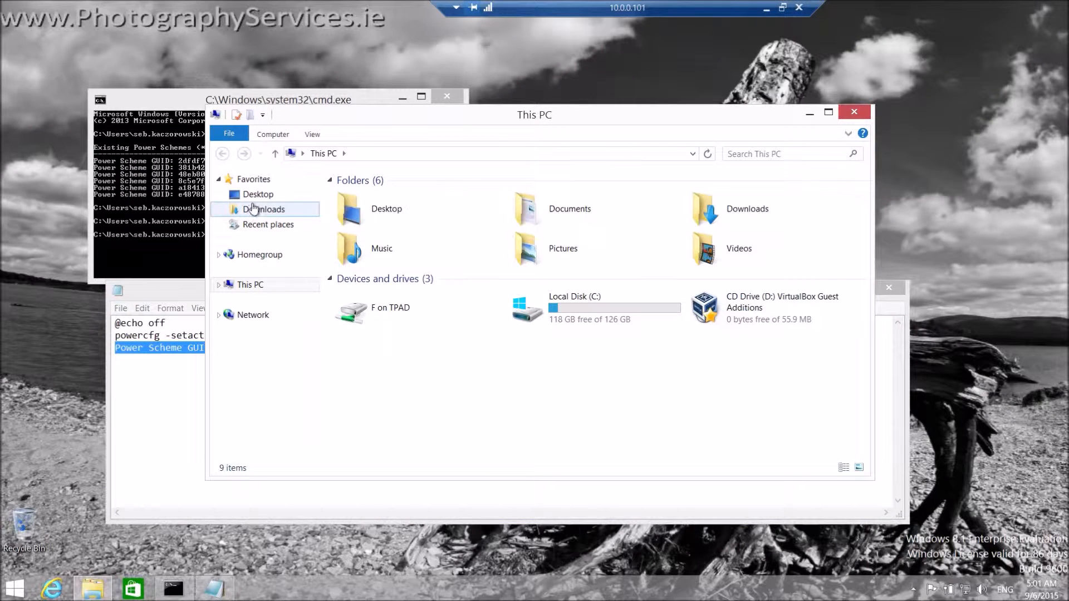
left_click(251, 284)
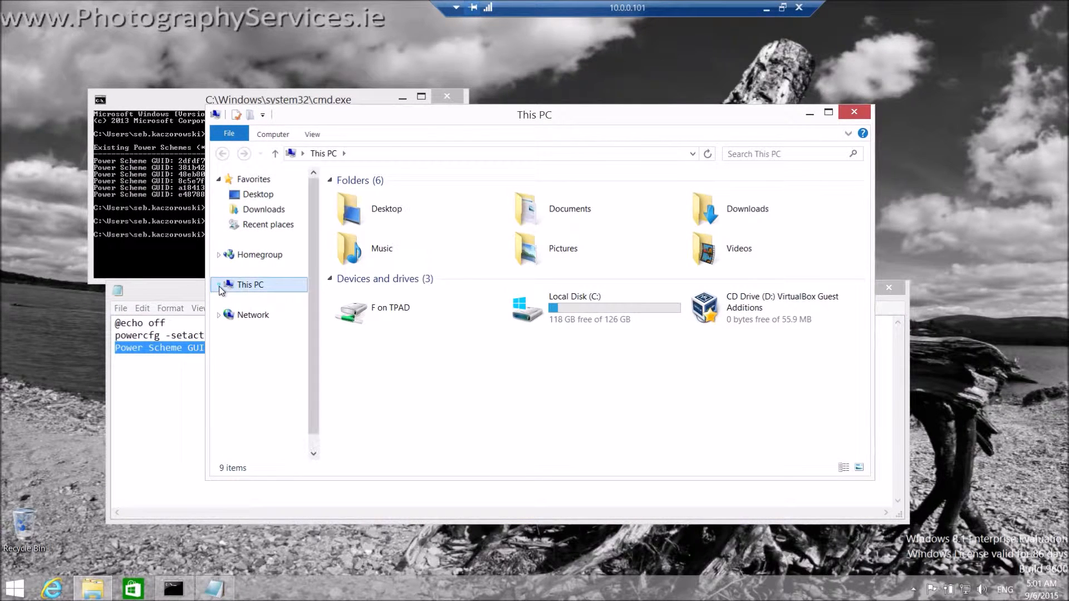
double_click(569, 208)
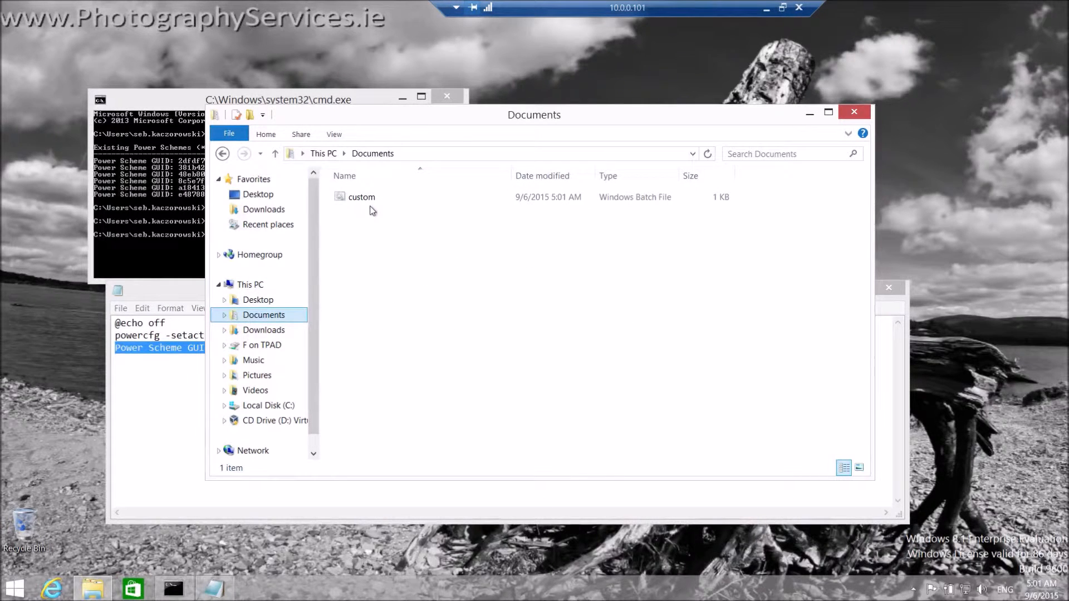
left_click(333, 134)
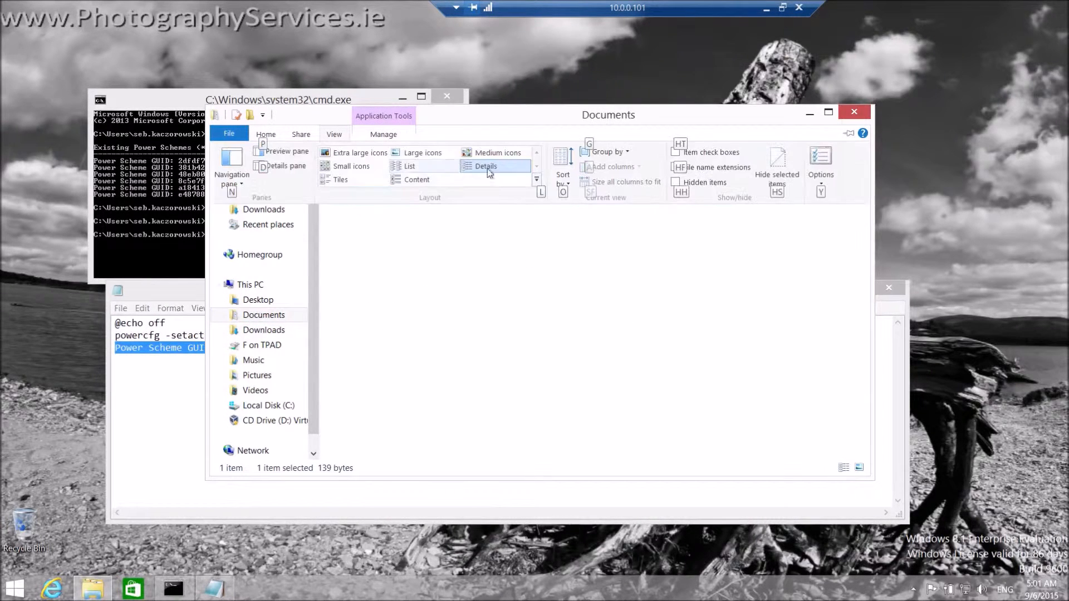
left_click(486, 166)
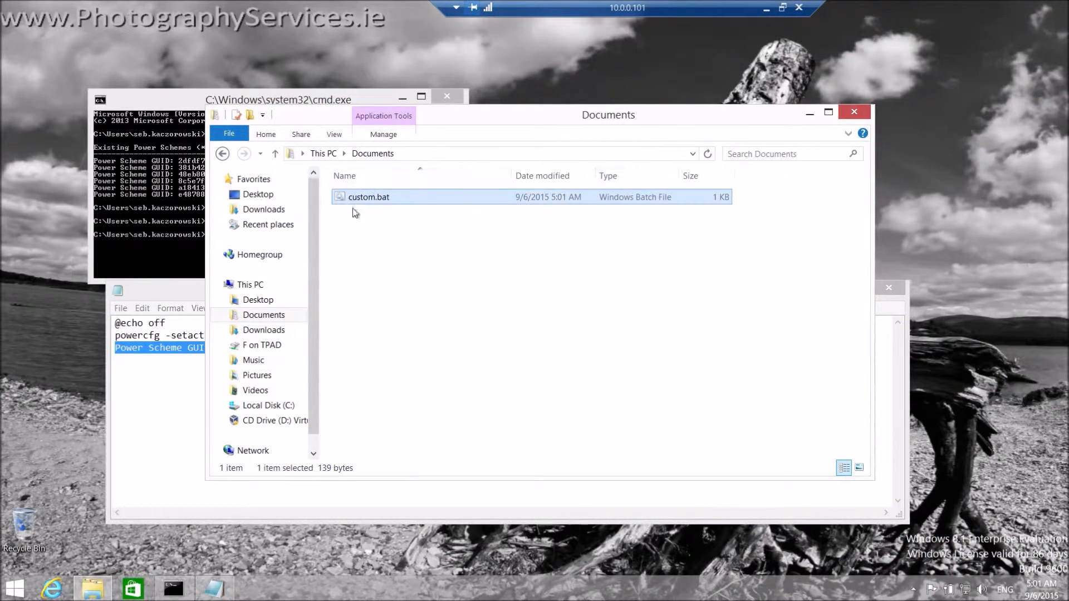
Step: Cut custom.bat and paste it into C:\Windows\System32 with administrator permission
right_click(369, 197)
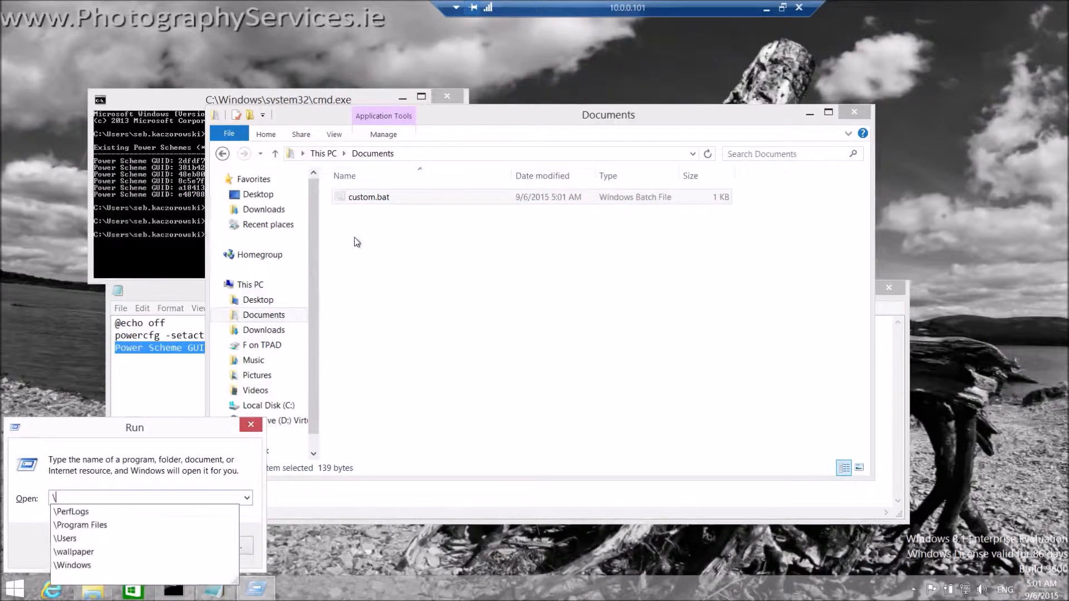
type("Windows\\sys")
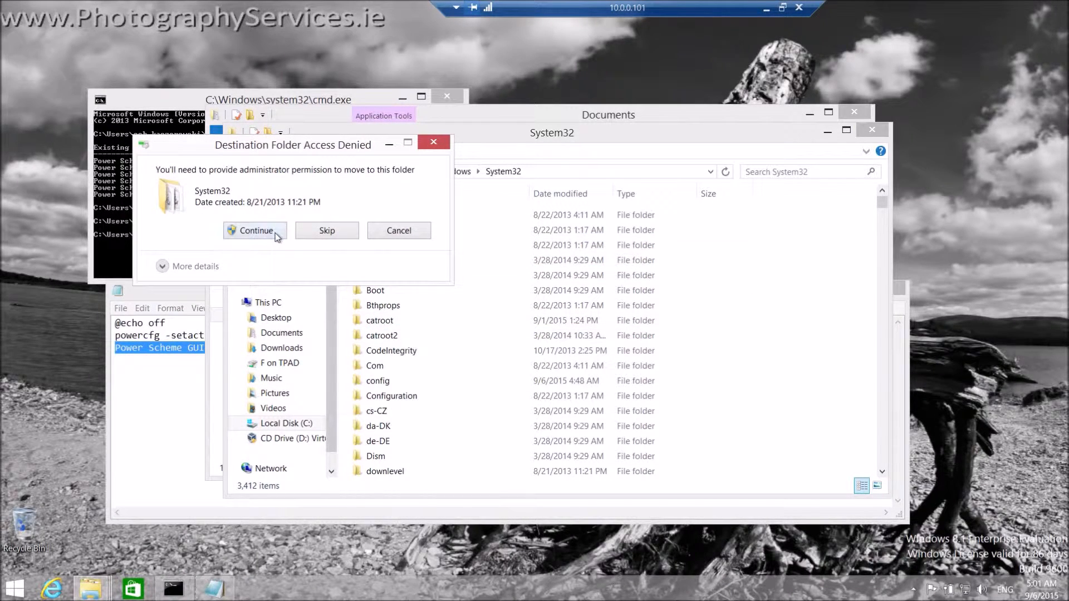
left_click(254, 230)
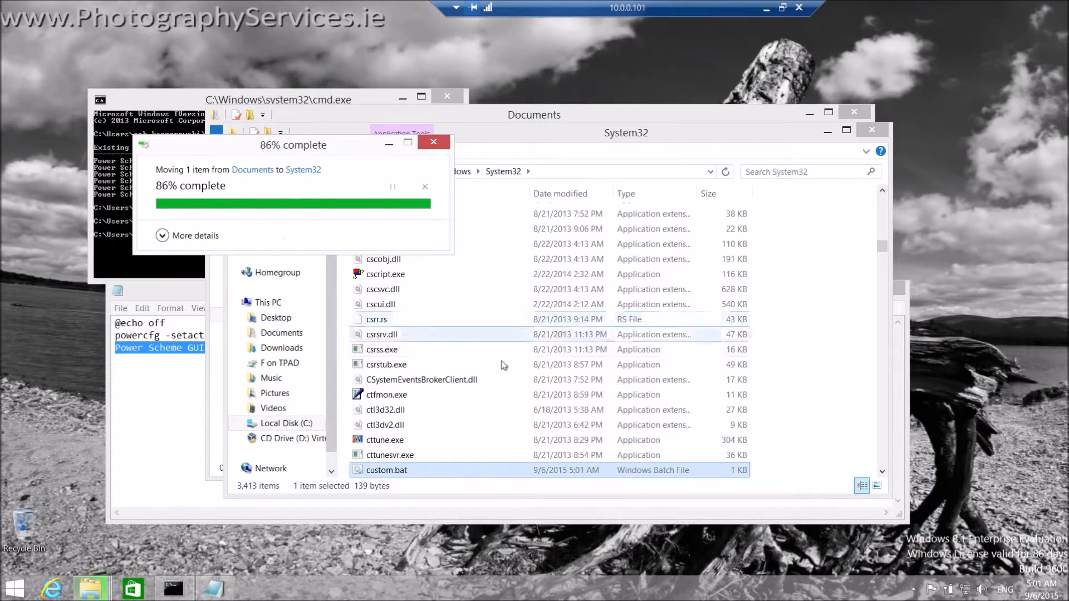
Step: Edit custom.bat from System32 in Notepad and begin calling custom in a new cmd window
right_click(387, 470)
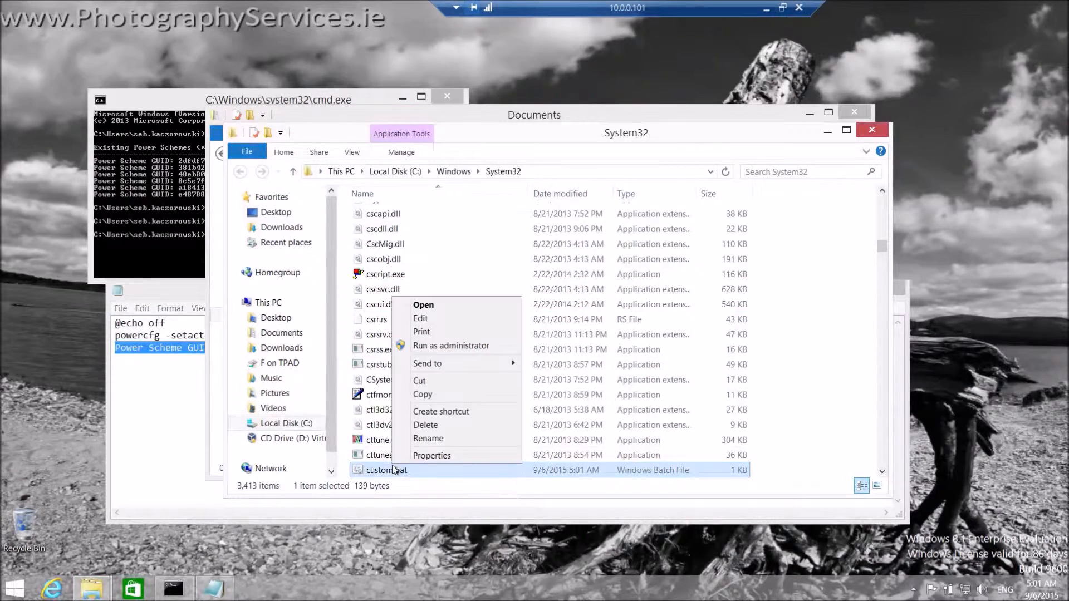
mouse_move(435, 321)
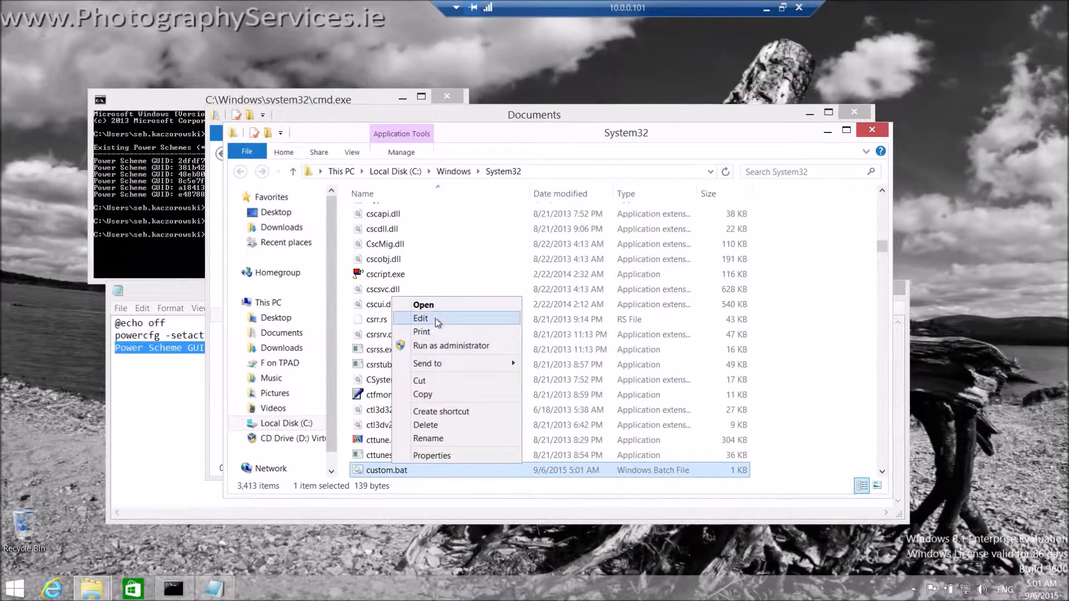
left_click(421, 318)
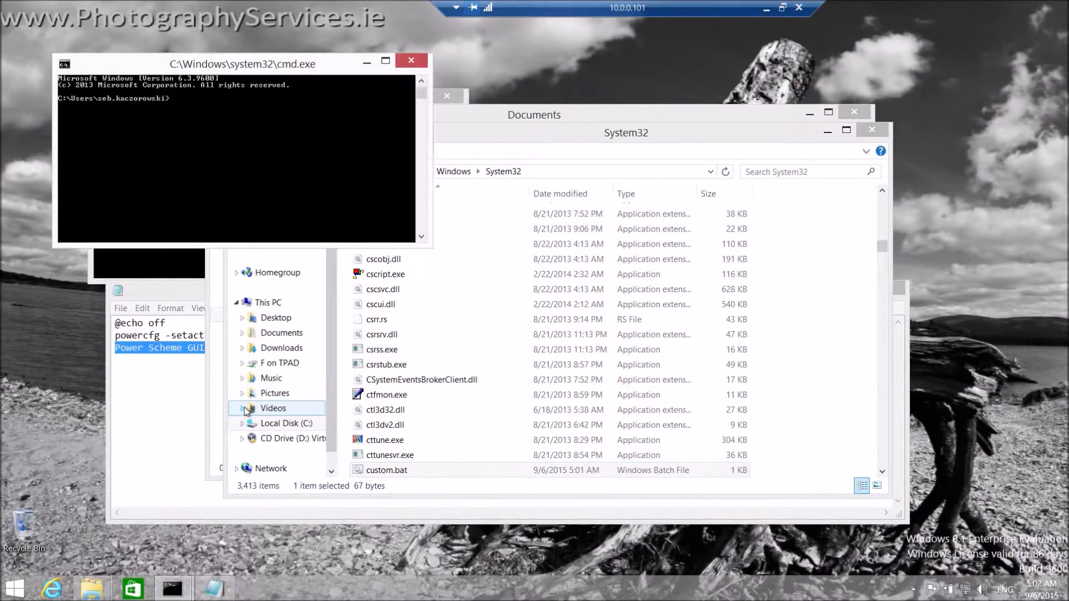
type("cus")
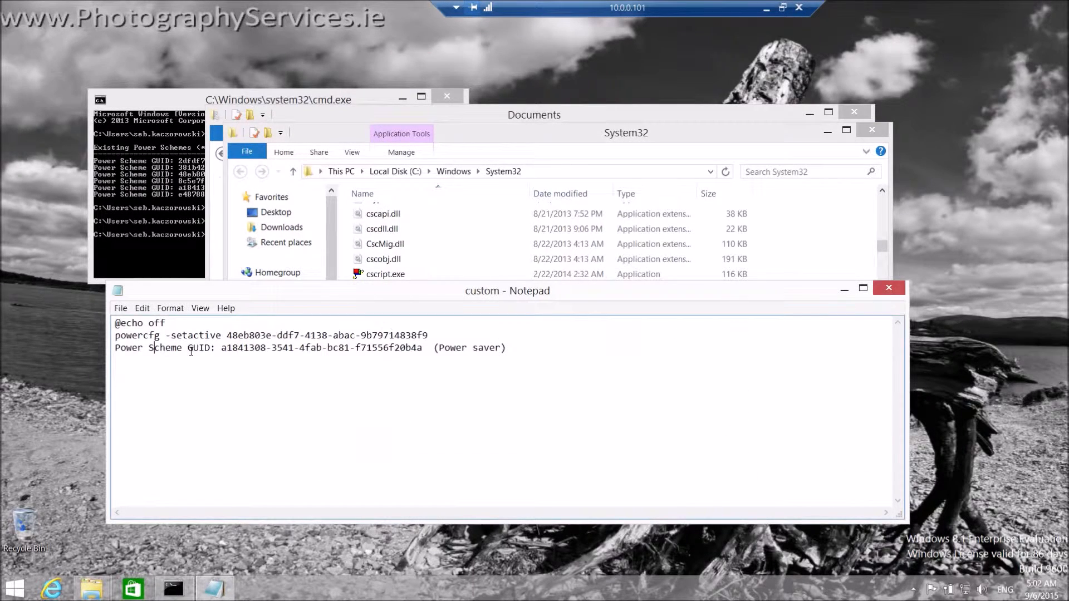
left_click_drag(116, 348, 218, 348)
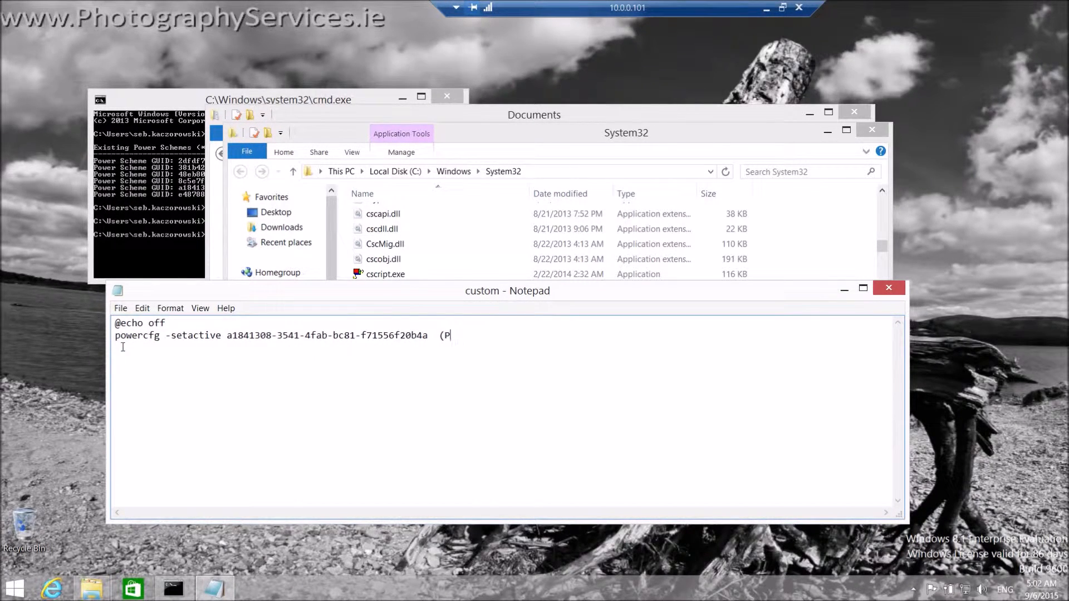
left_click(120, 308)
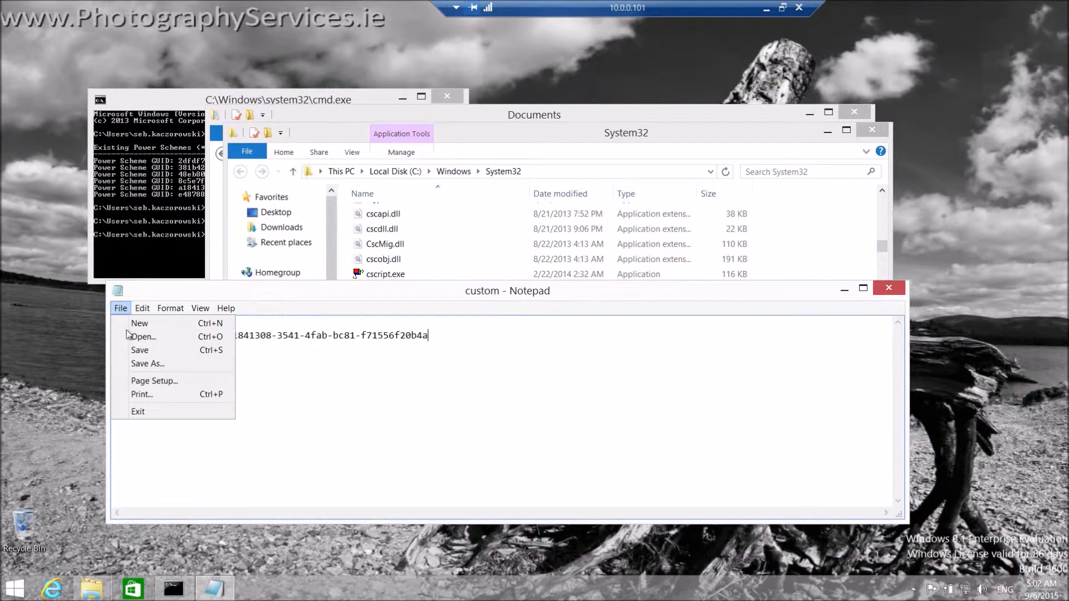
left_click(147, 363)
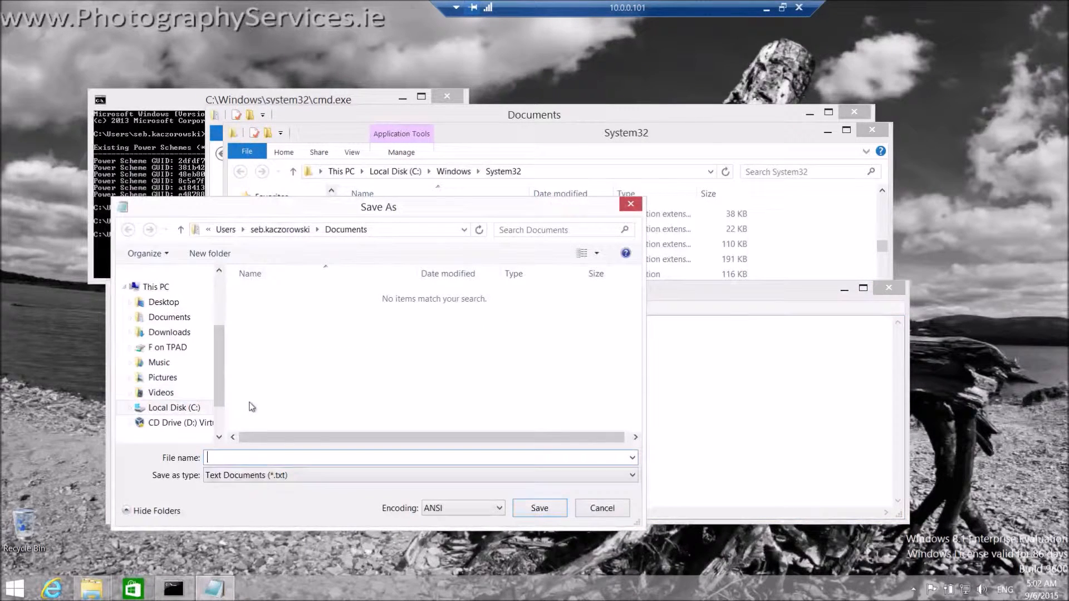
left_click(539, 508)
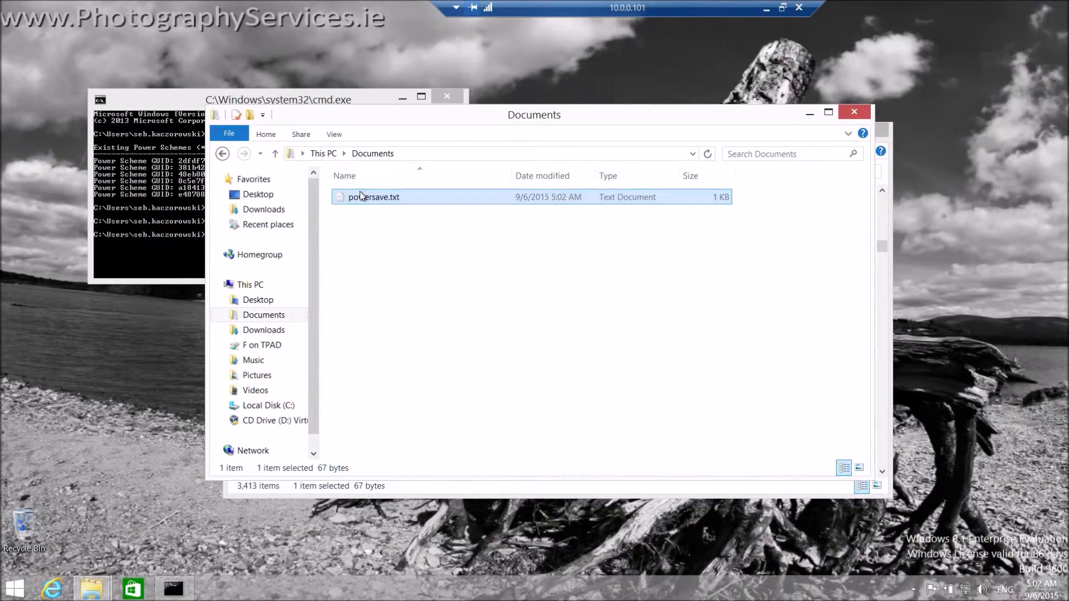
Step: Rename powersave.txt to powersave.bat and move it into System32 with administrator permission
left_click(373, 197)
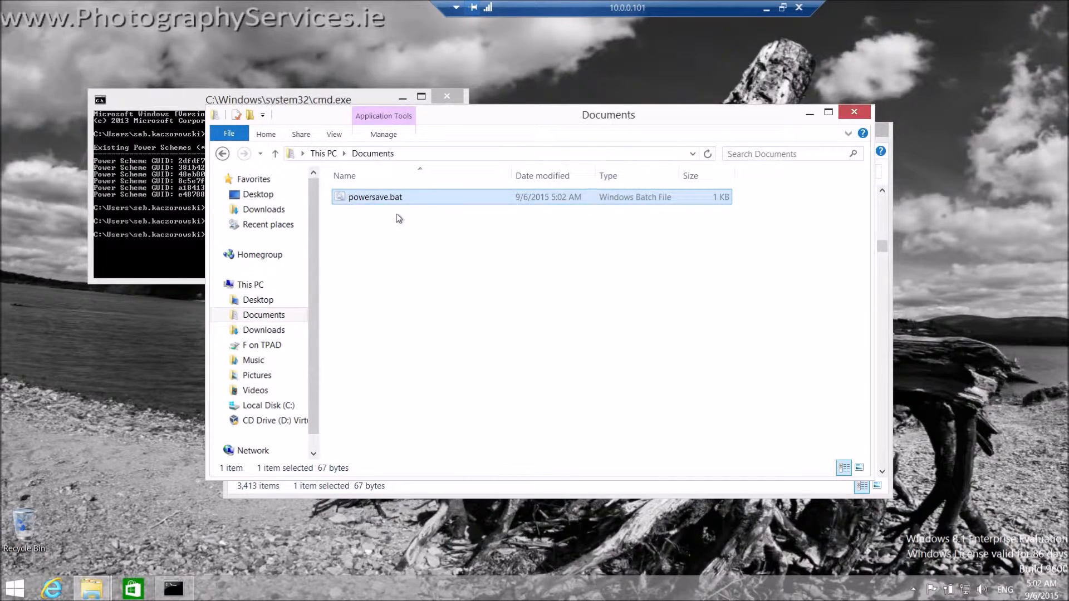
right_click(374, 198)
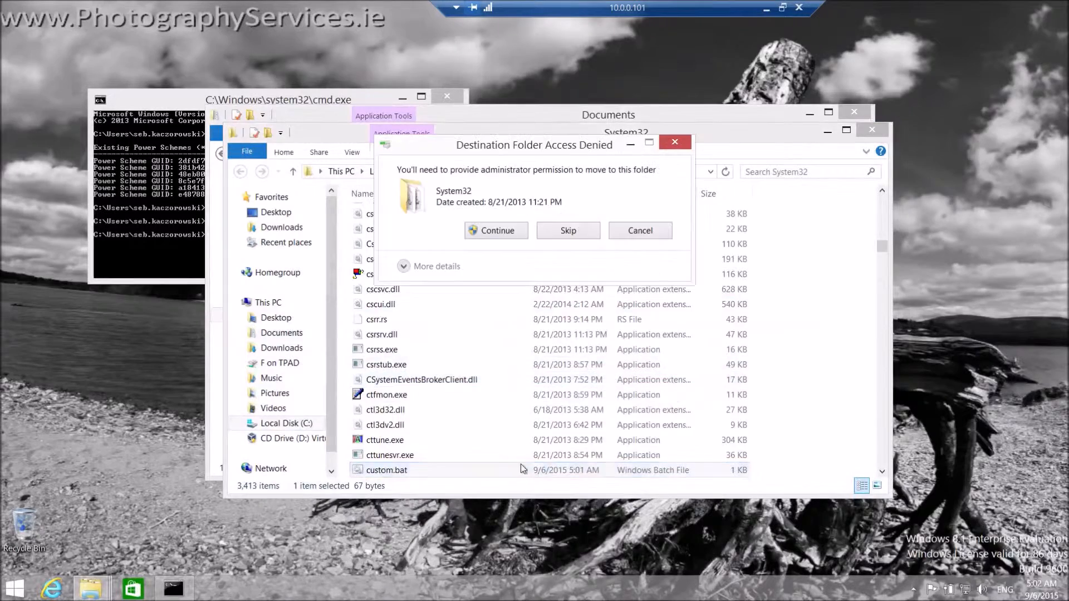
left_click(496, 229)
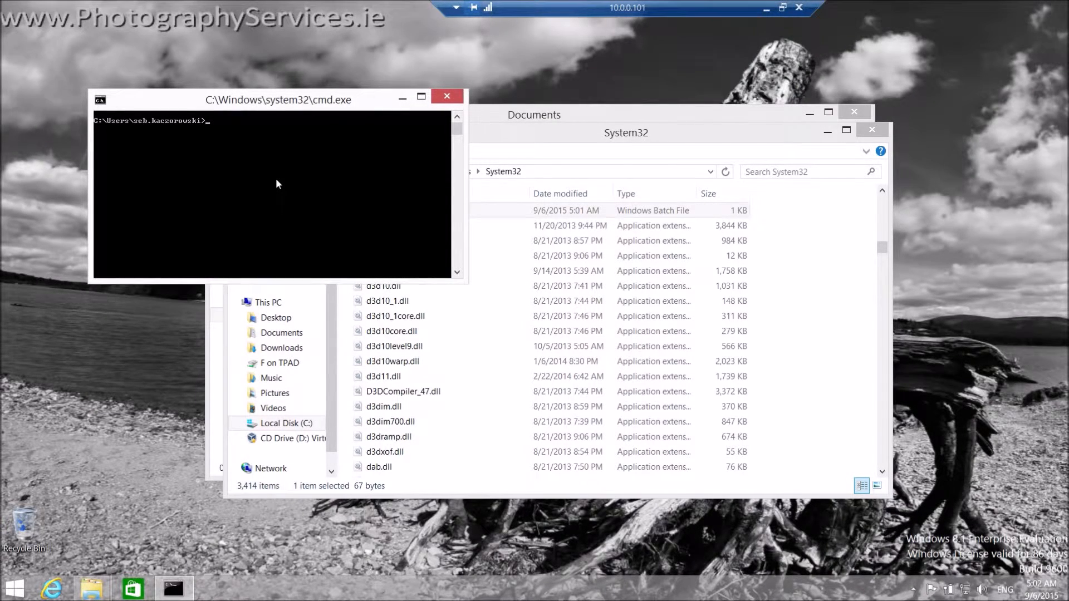
Step: Run custom then powersave, listing the power schemes with powercfg /list to confirm the switch
type("custom")
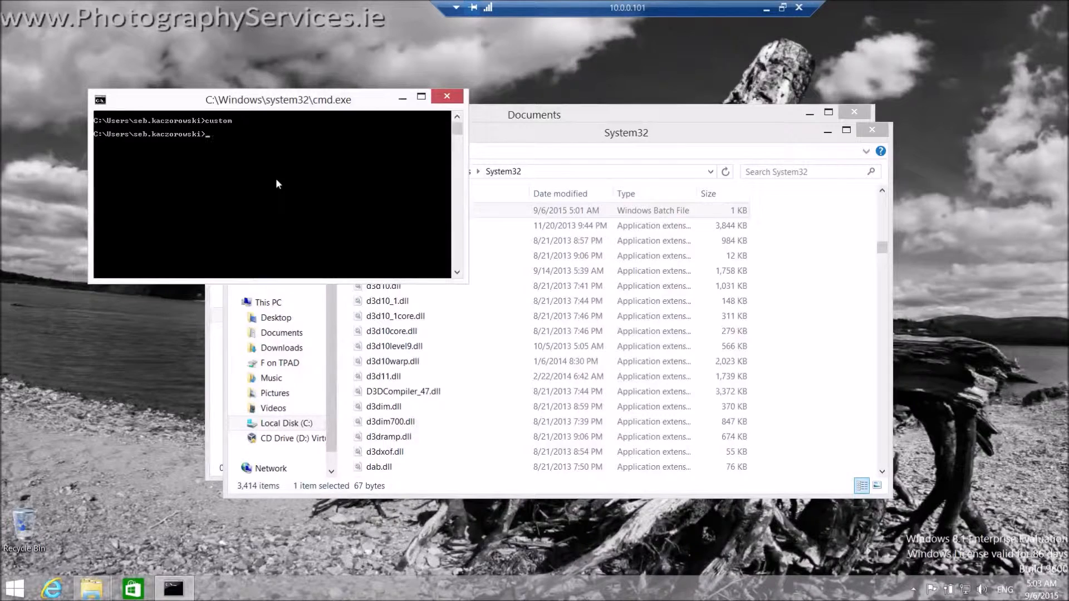
type("powercfg /")
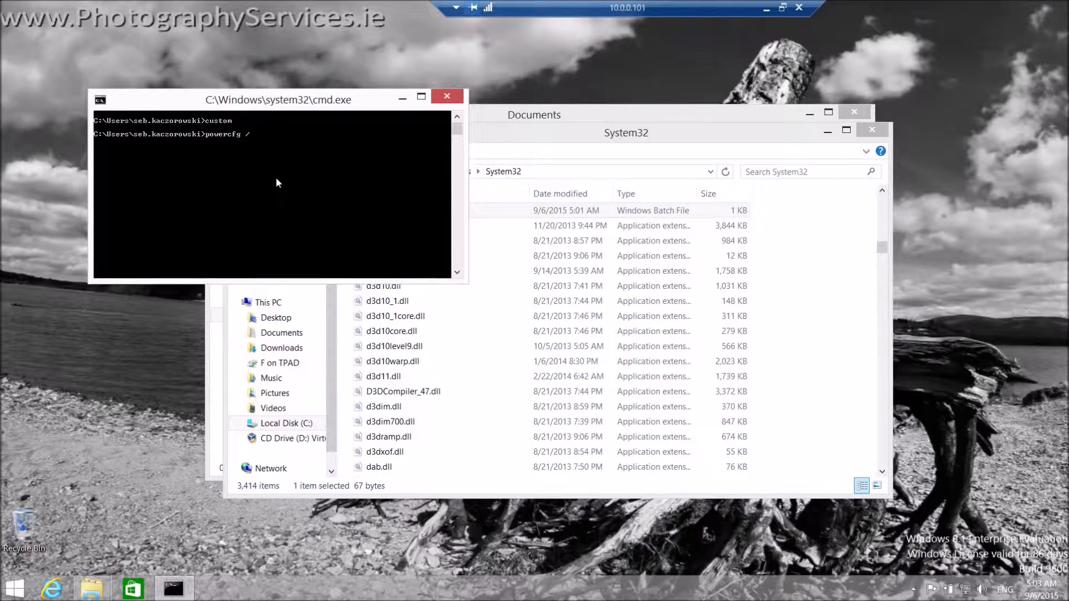
type("list")
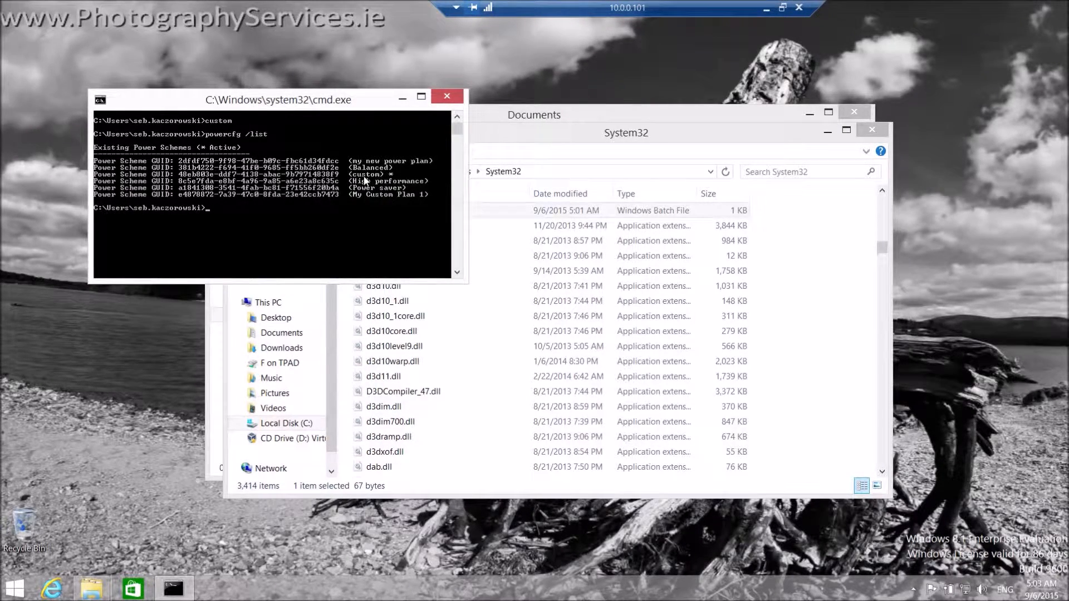
type("powersave")
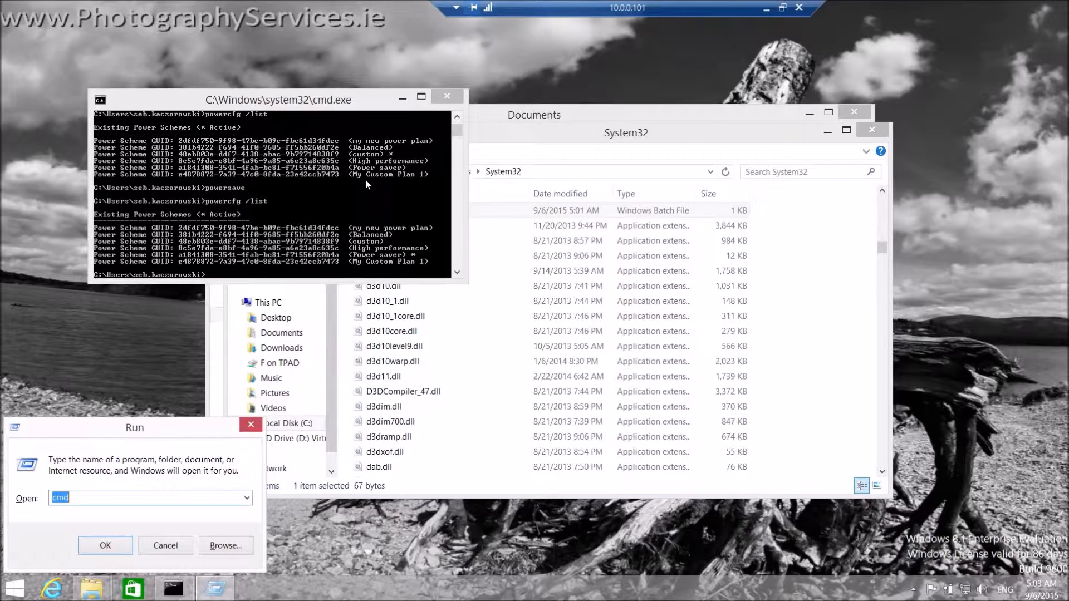
Step: Launch custom and powersave from the Run box, then list the schemes with powercfg /list
type("custo")
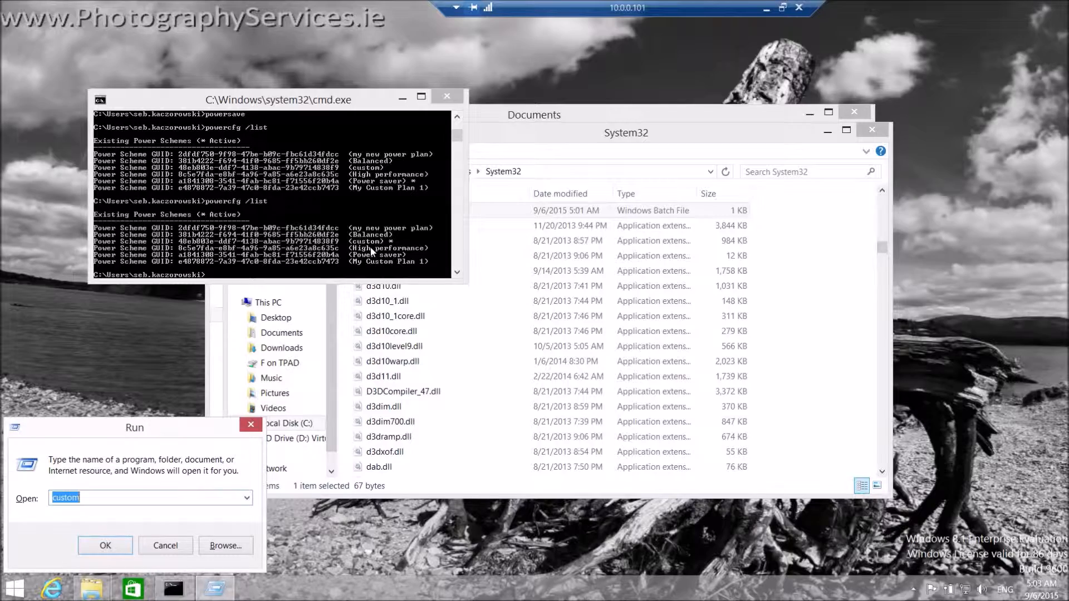
type("power")
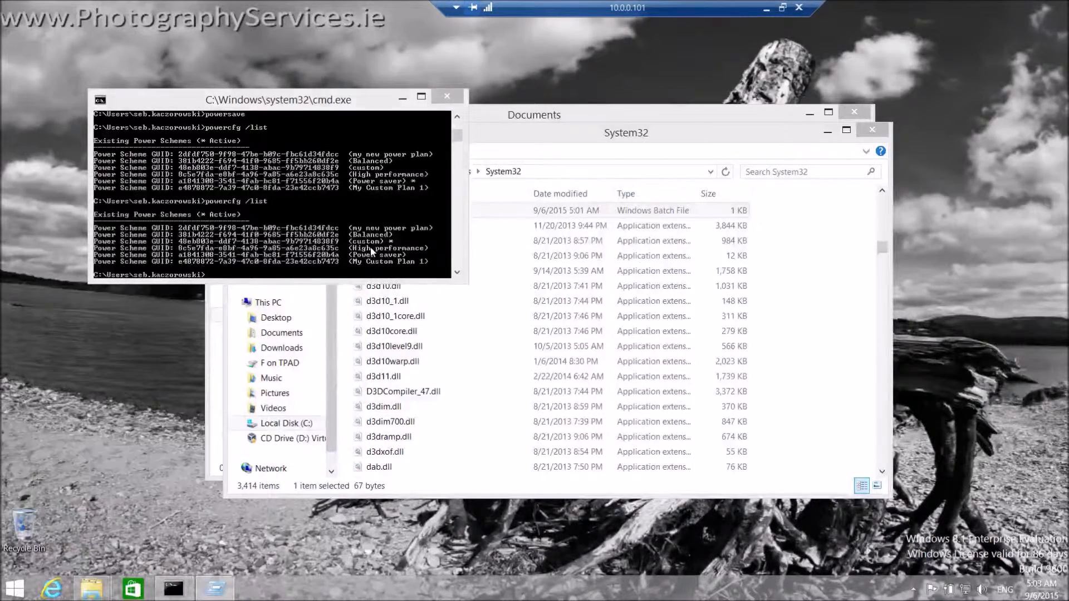
type("powercfg /list")
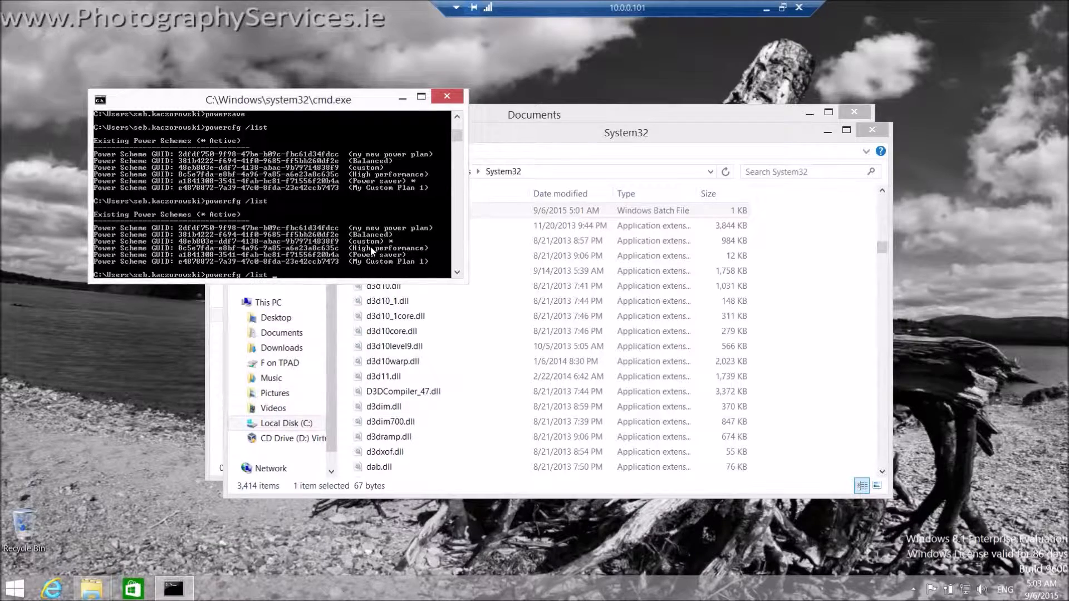